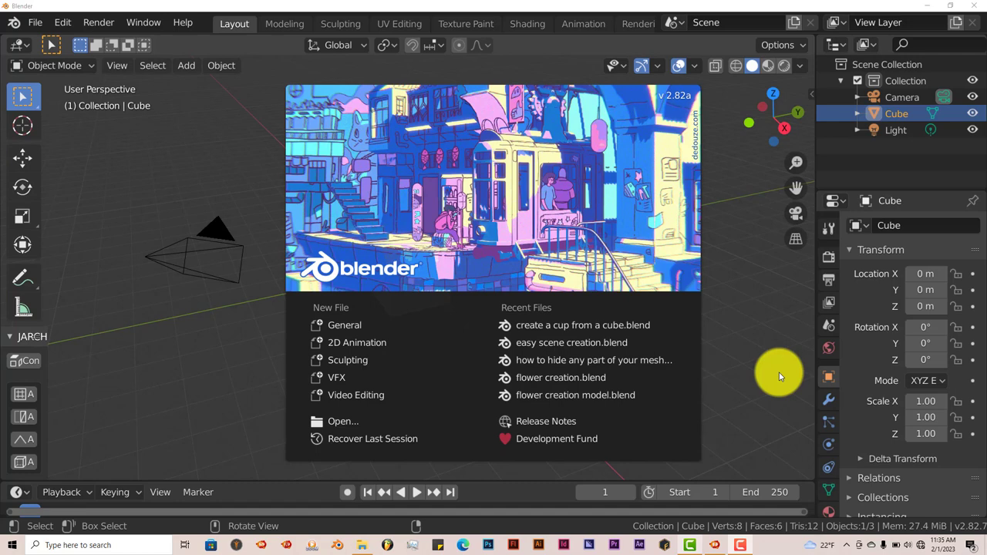
pyautogui.moveTo(209, 172)
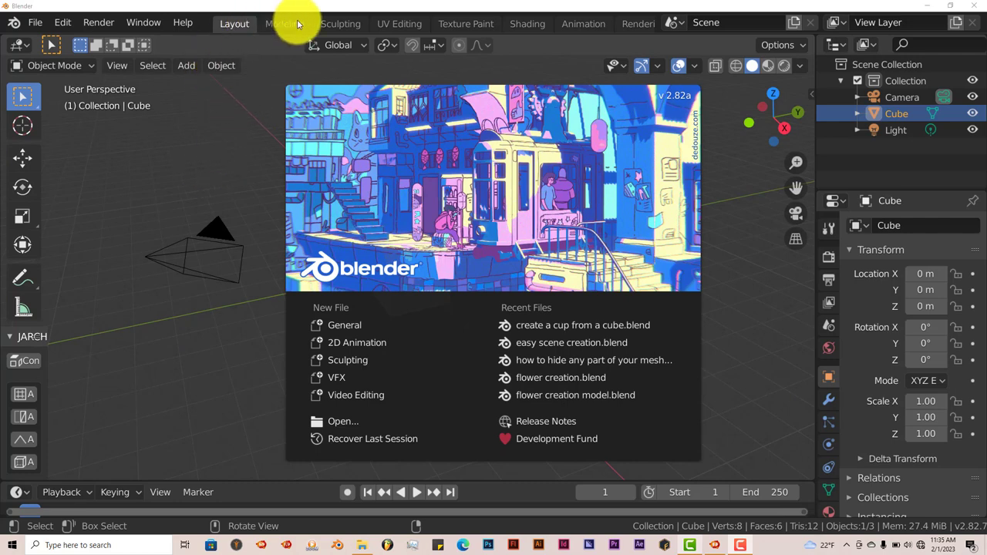
pyautogui.moveTo(729, 426)
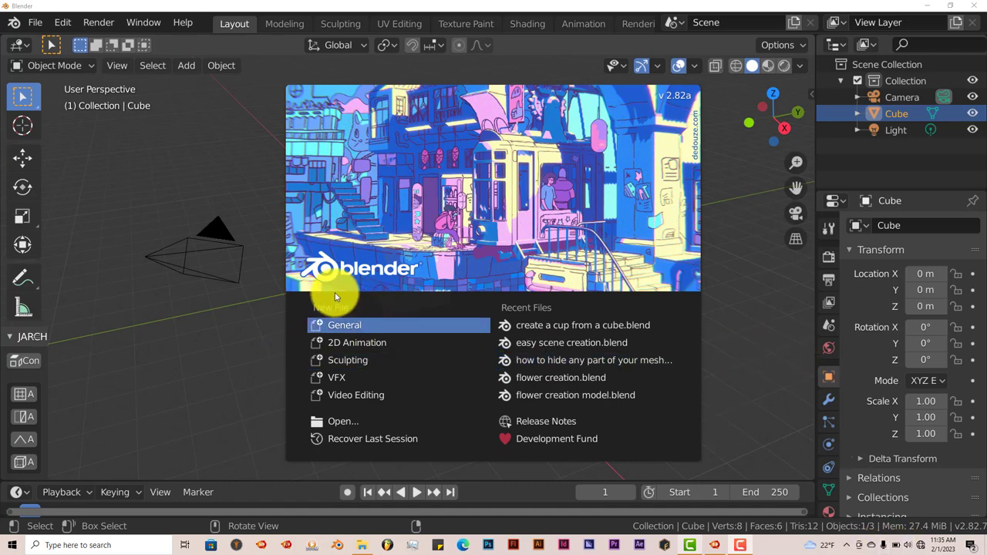
pyautogui.moveTo(188, 378)
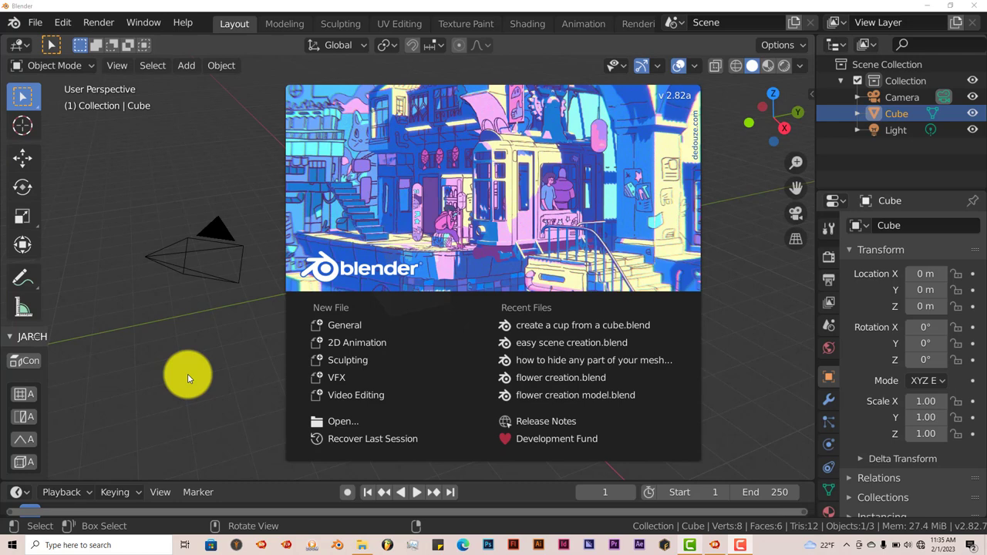
pyautogui.moveTo(203, 351)
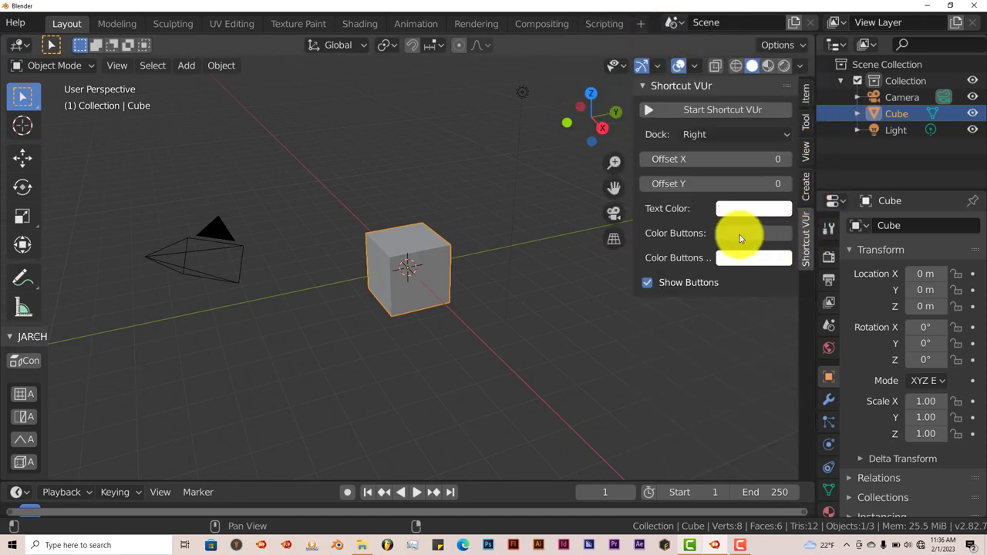
# - Start Shortcut VUr's on-screen key and click display, then hide the sidebar
pyautogui.click(712, 110)
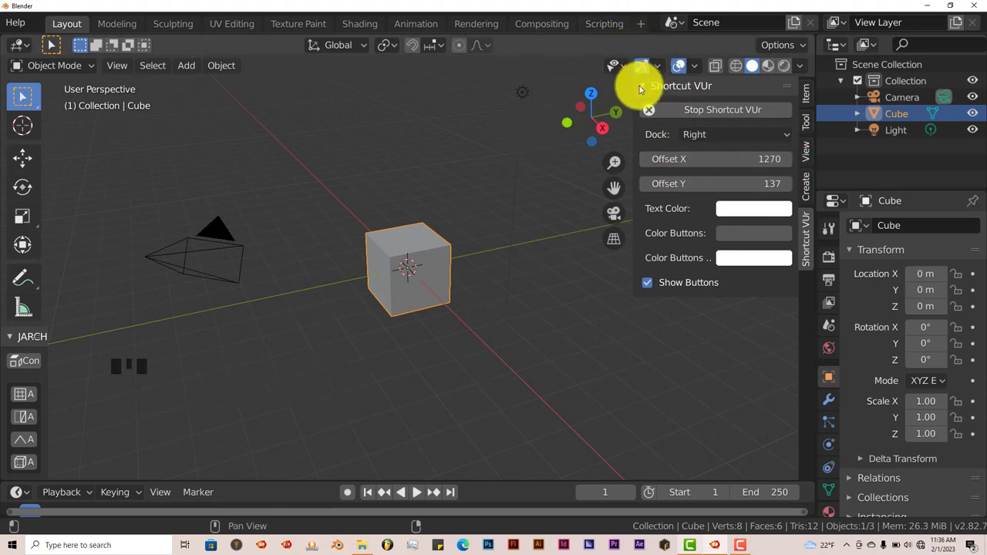
pyautogui.click(721, 109)
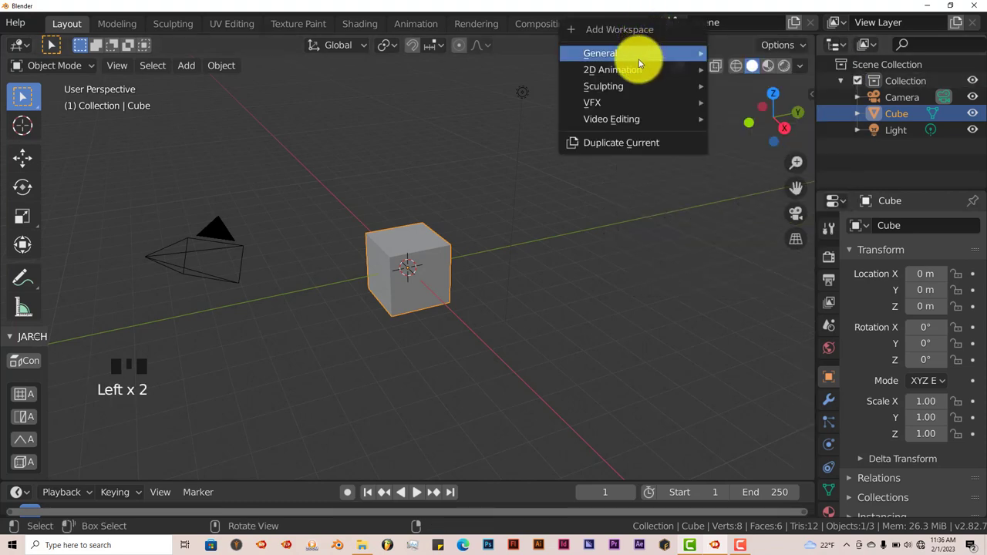
pyautogui.moveTo(611, 118)
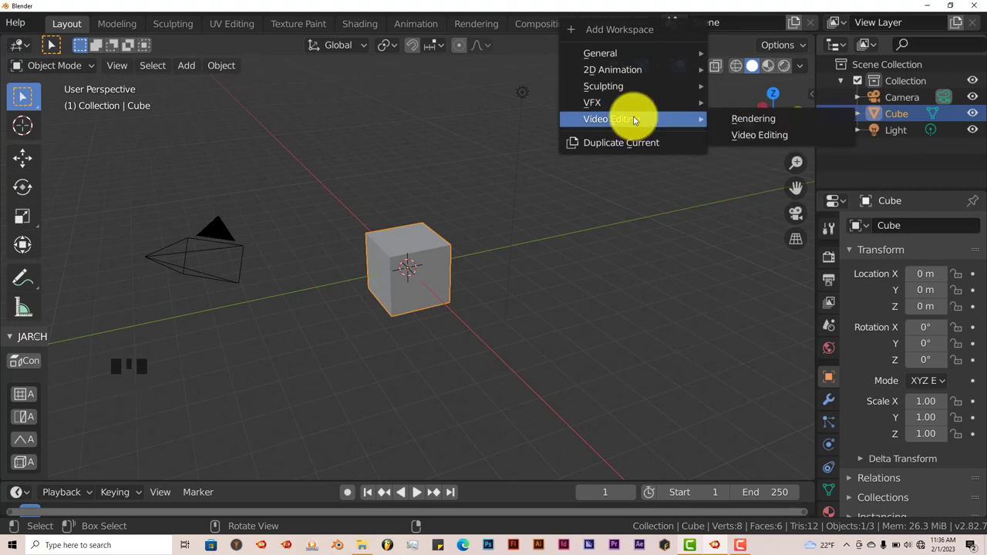
# - Add the Video Editing workspace, then the VFX Motion Tracking workspace
pyautogui.click(759, 135)
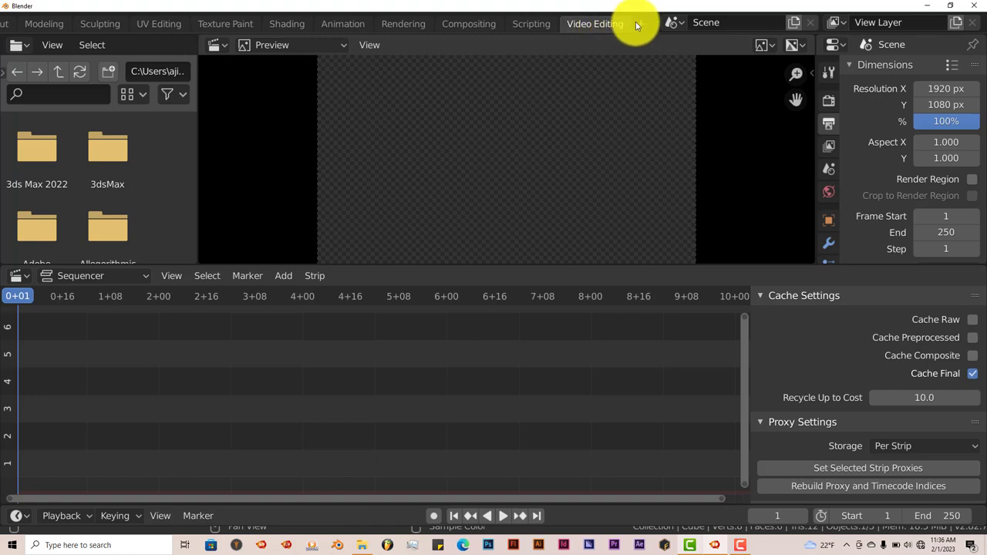
pyautogui.click(635, 23)
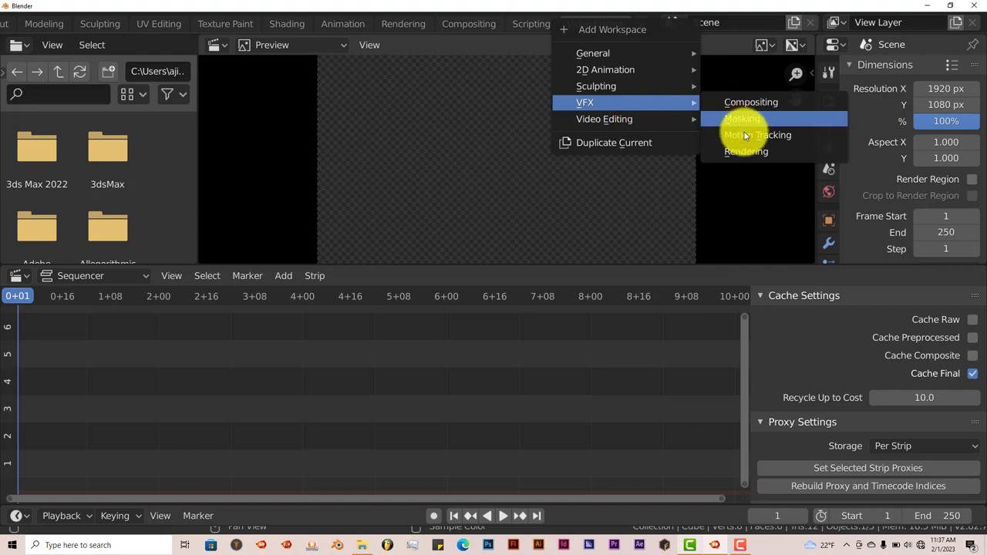
pyautogui.click(757, 134)
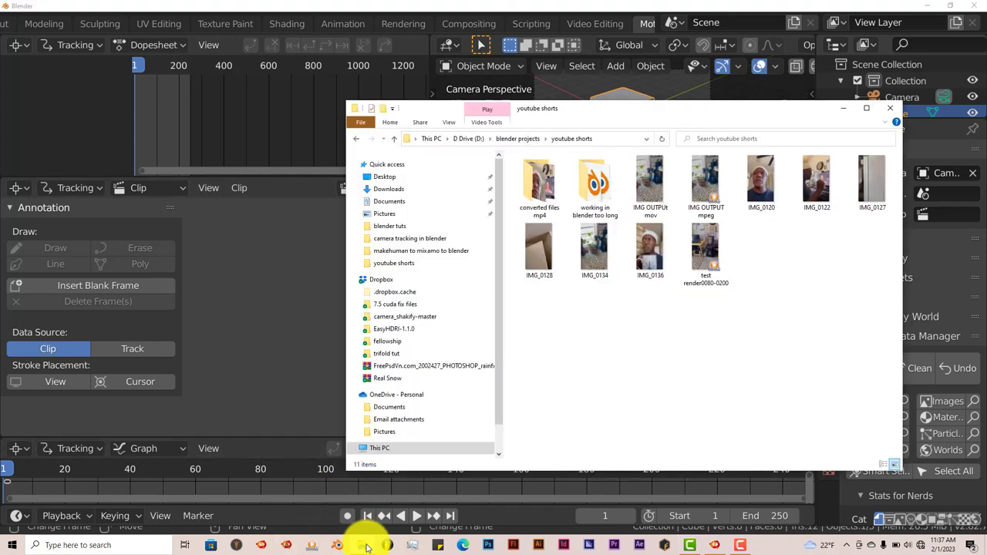
# - Open IMG_0120.MOV from D:\blender projects\youtube shorts as a movie clip
pyautogui.moveTo(537, 108); pyautogui.dragTo(646, 120)
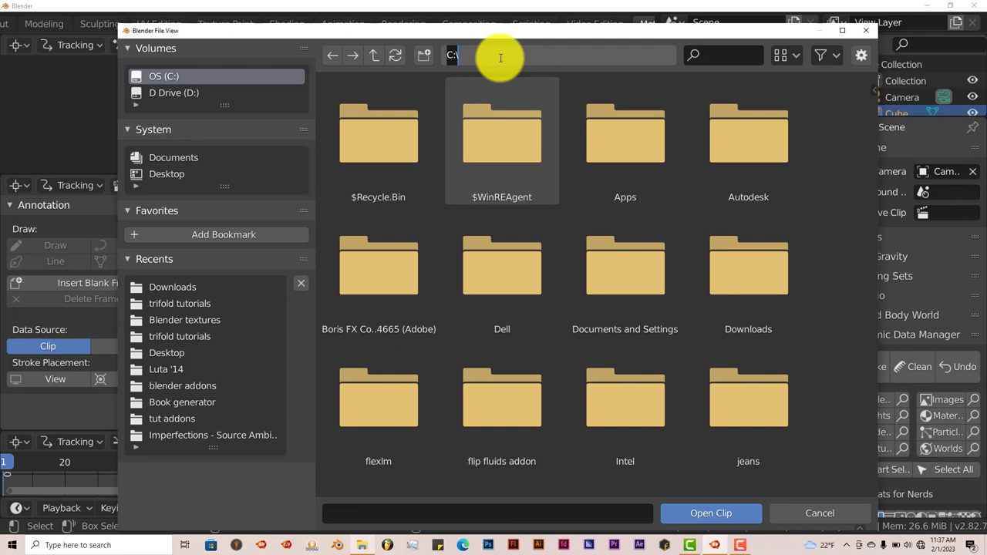
pyautogui.write('D:\\blender projects\\youtube shorts\\')
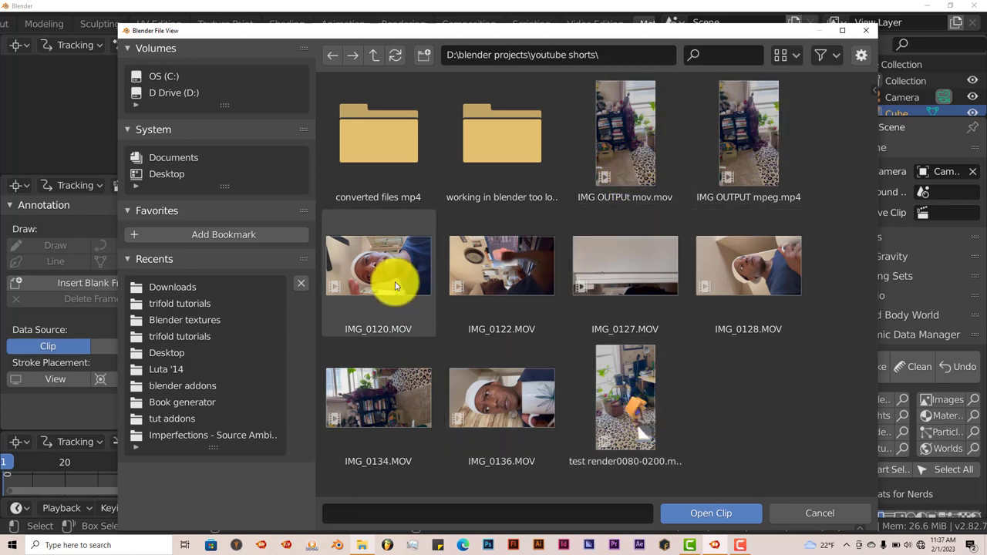
pyautogui.click(378, 265)
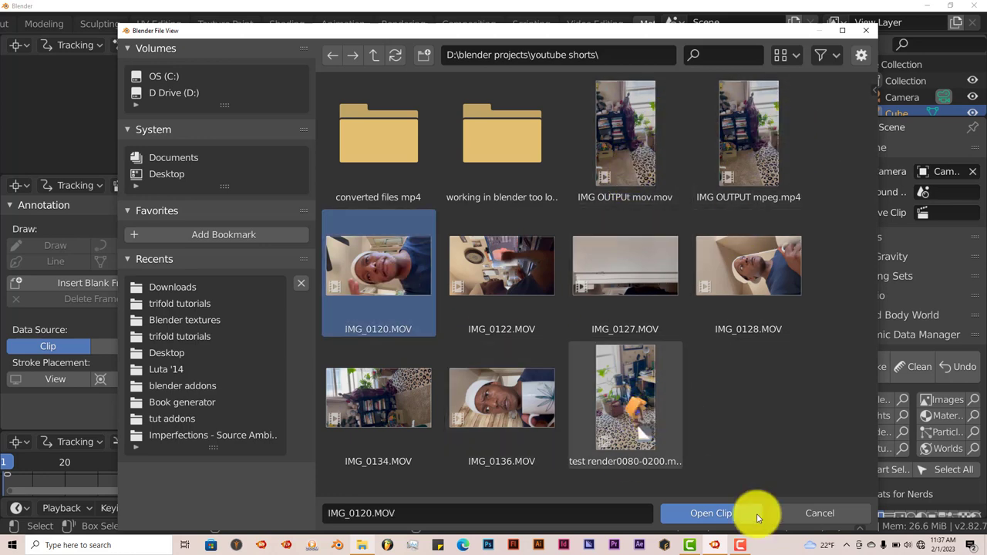
pyautogui.click(711, 511)
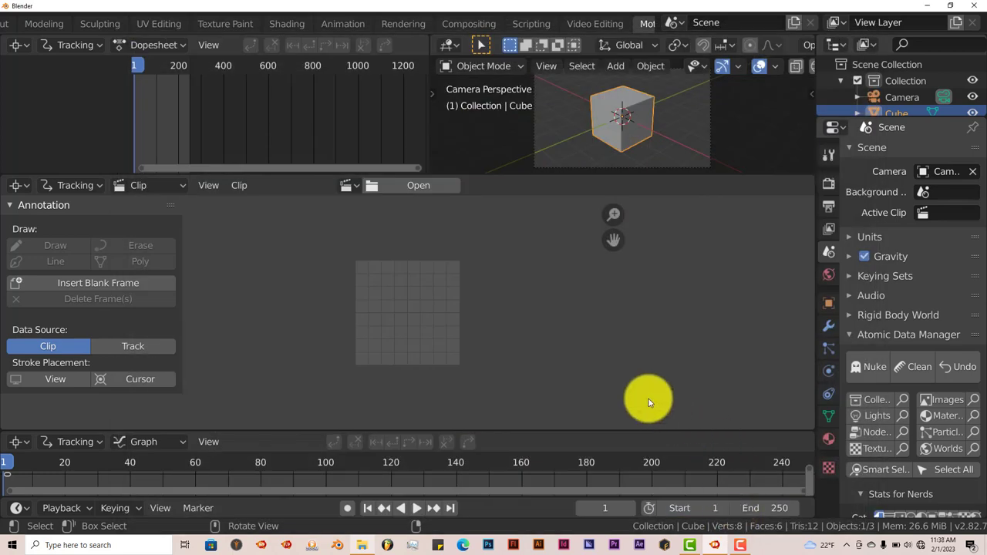
# - Inspect the loaded IMG_0120.MOV footage settings in the Clip Editor
pyautogui.click(418, 185)
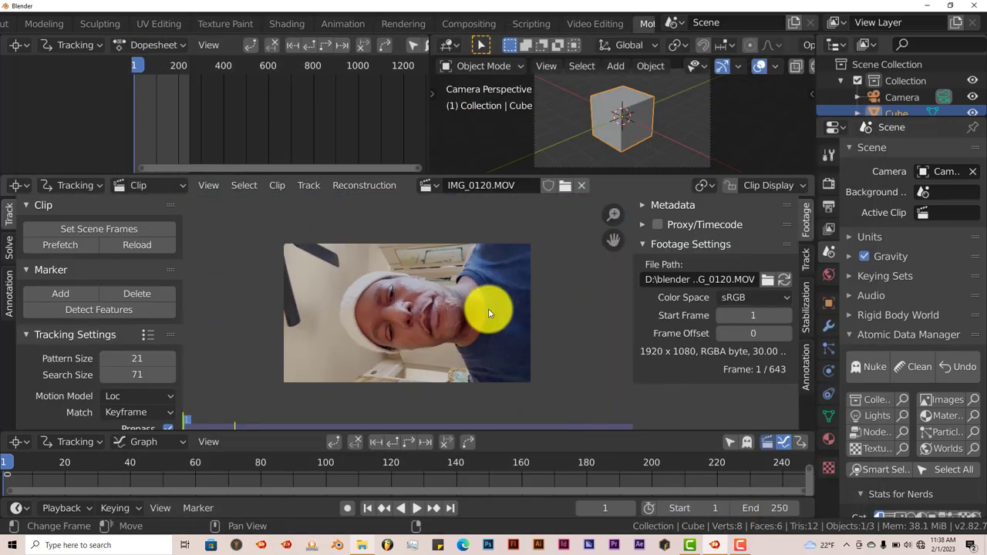
pyautogui.moveTo(470, 444)
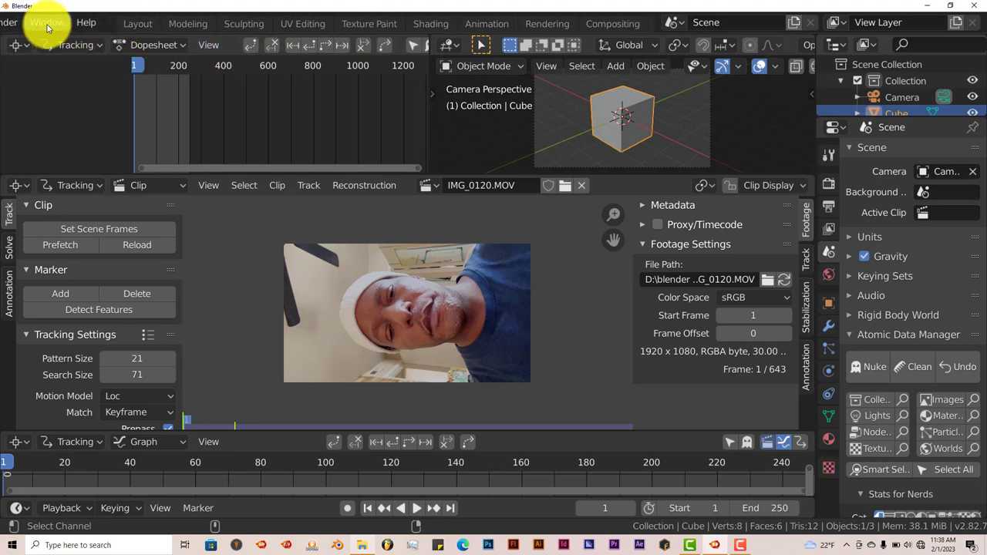
# - Start a new General file, discarding the unsaved tracking file
pyautogui.click(35, 21)
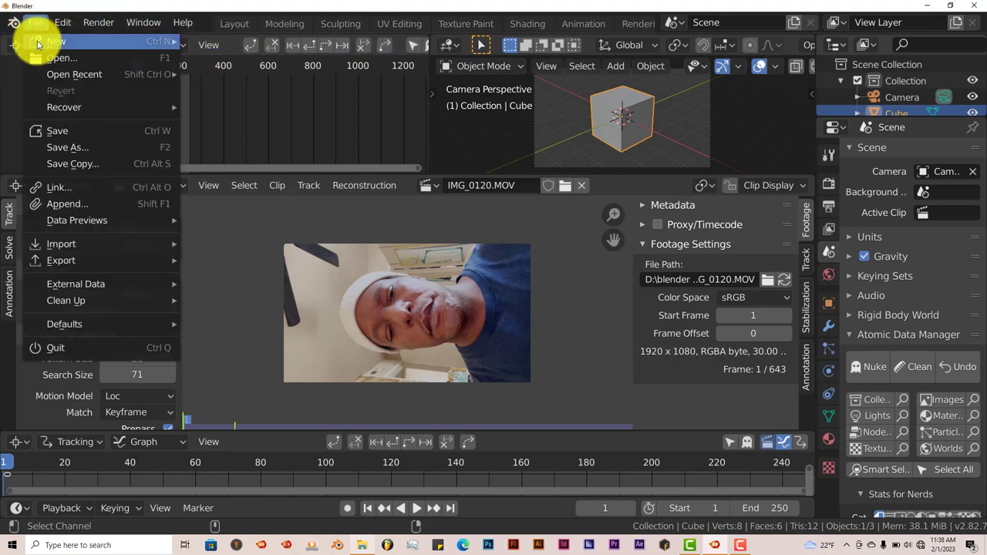
pyautogui.click(56, 40)
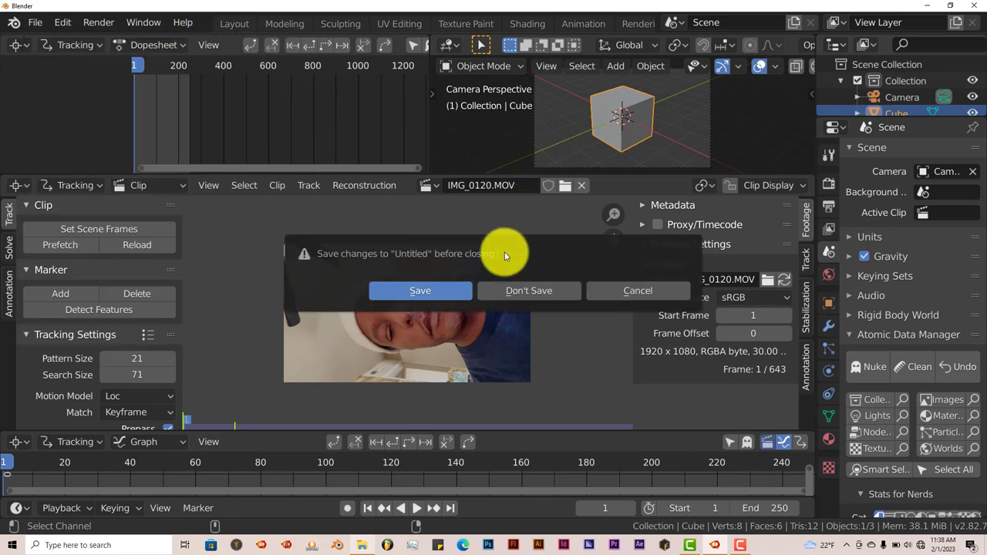
pyautogui.click(528, 290)
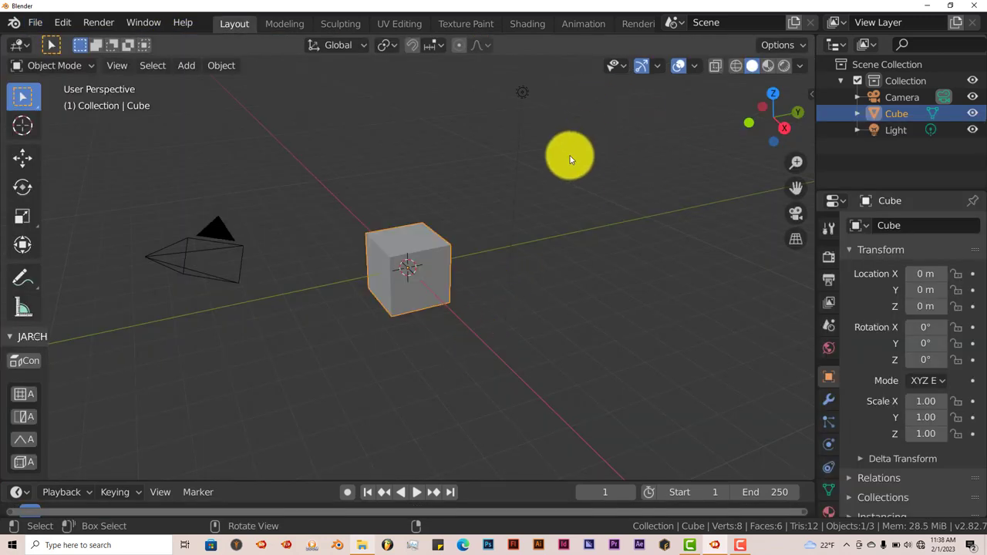
pyautogui.moveTo(589, 43)
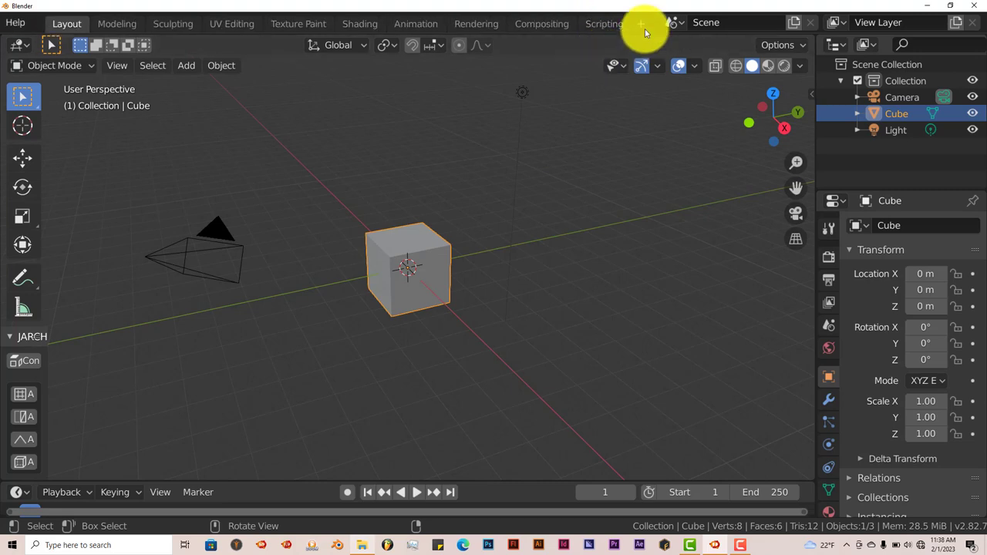
# - Restart Shortcut VUr's key display and shift its Offset X
pyautogui.click(641, 23)
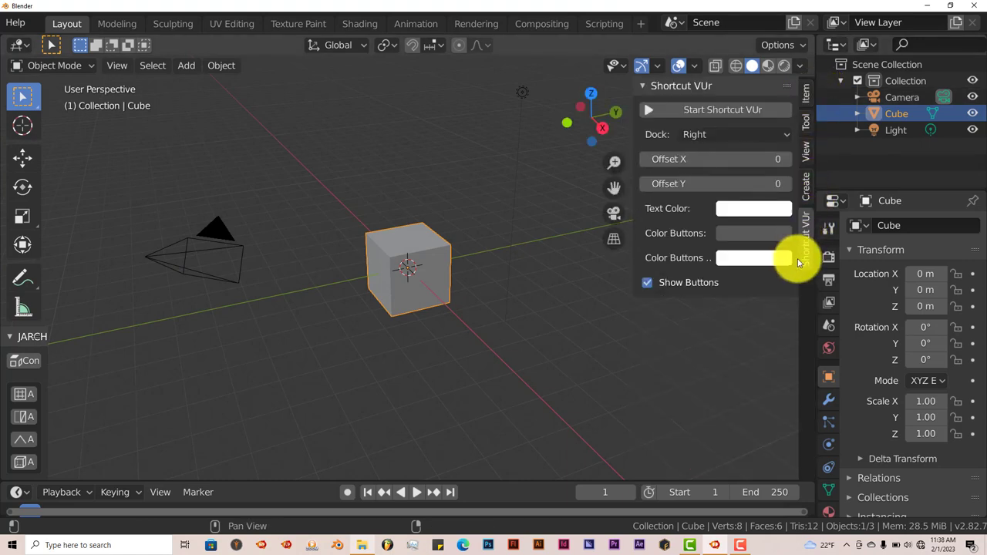
pyautogui.click(722, 108)
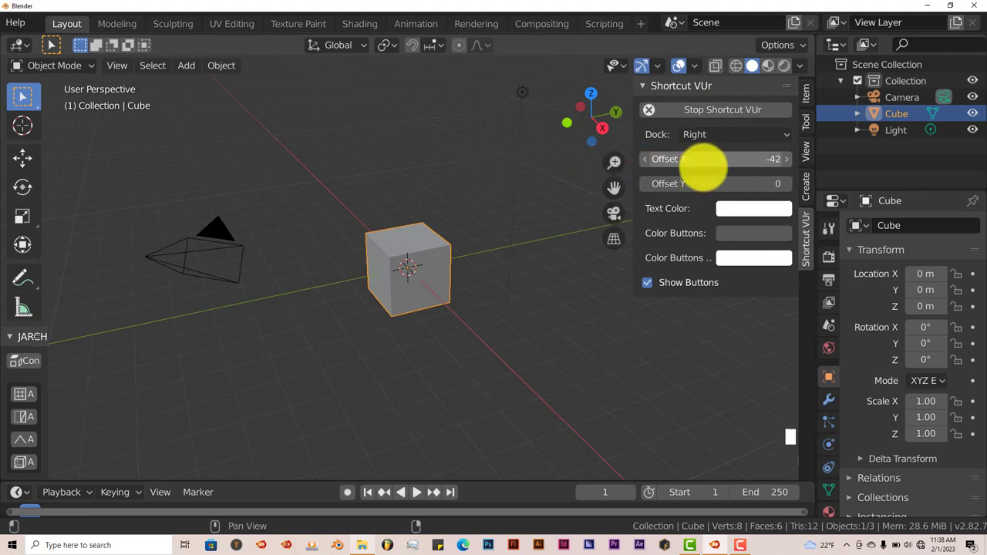
pyautogui.moveTo(702, 159); pyautogui.dragTo(370, 162)
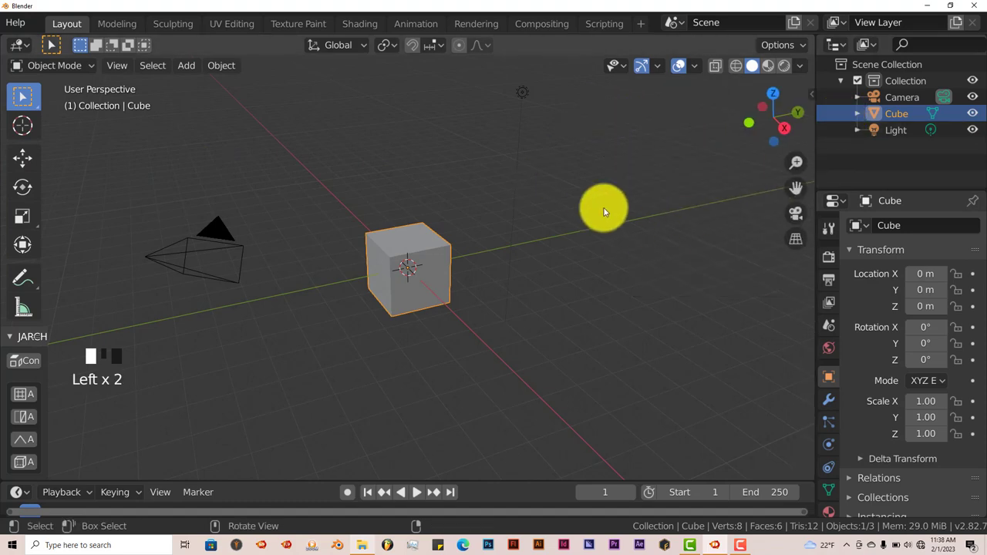
# - Add a Video Editing workspace and bring up the sequencer's Add strip menu
pyautogui.click(642, 23)
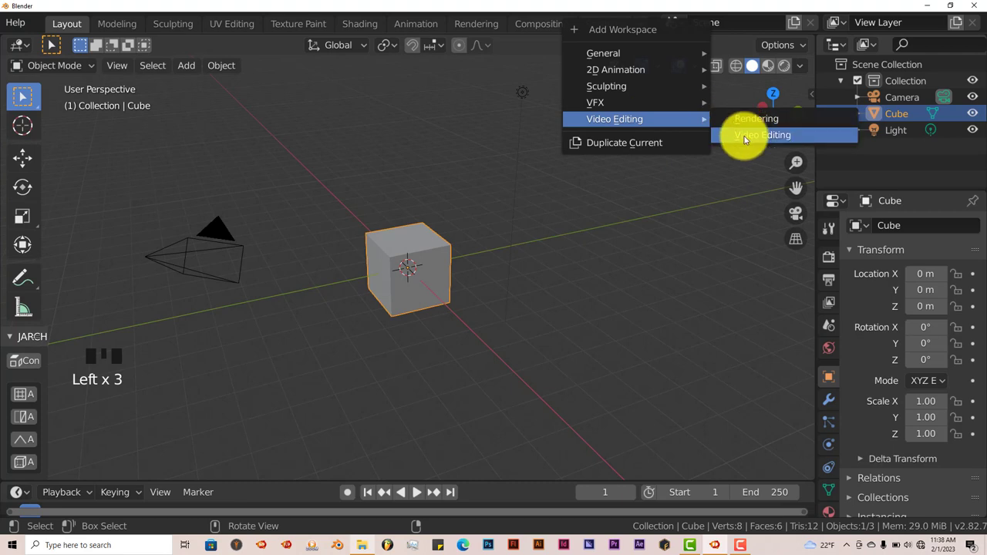
pyautogui.click(762, 135)
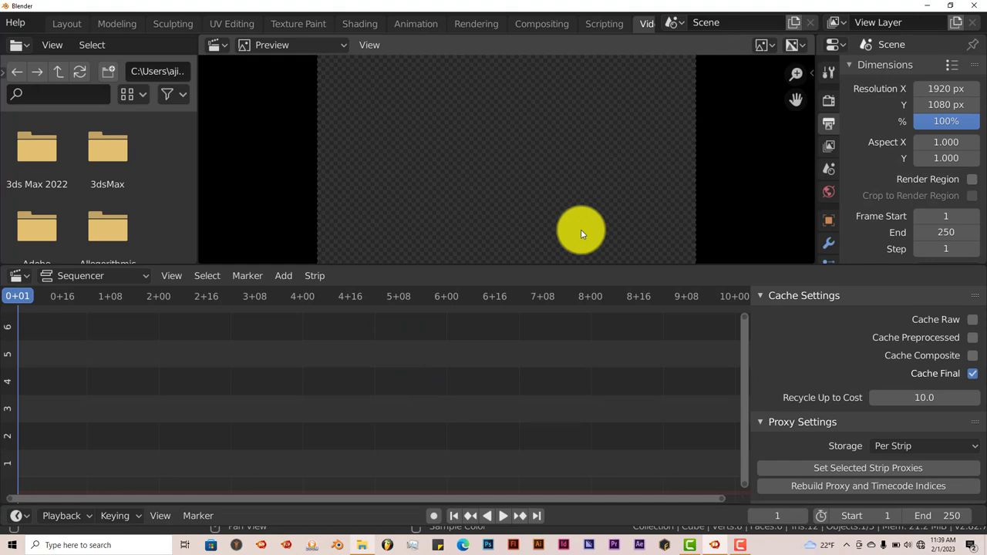
pyautogui.moveTo(231, 413)
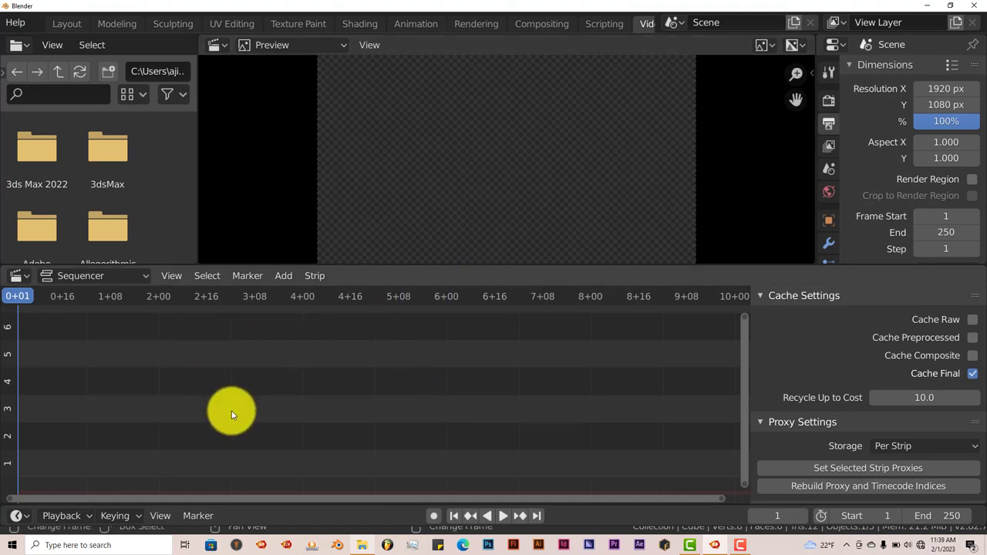
pyautogui.click(284, 275)
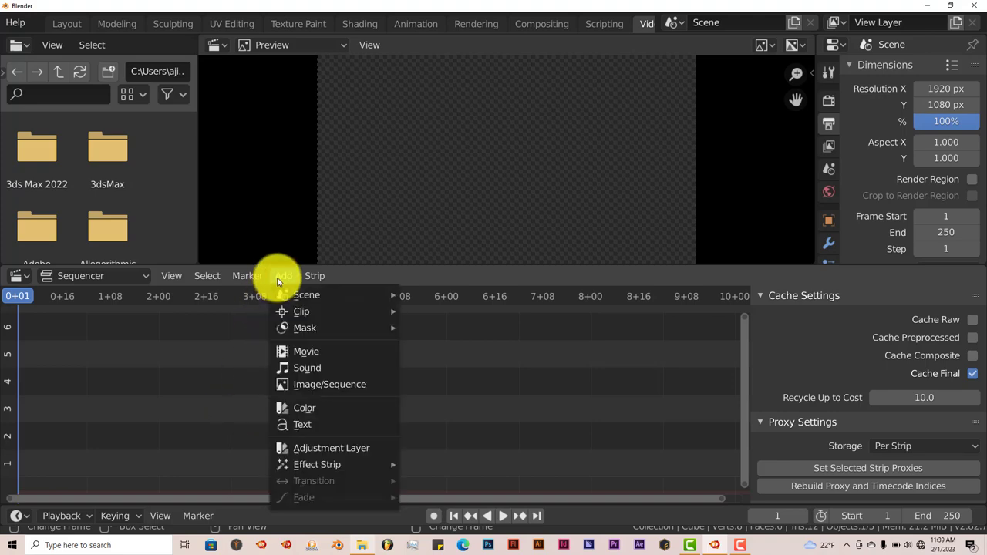
pyautogui.moveTo(302, 311)
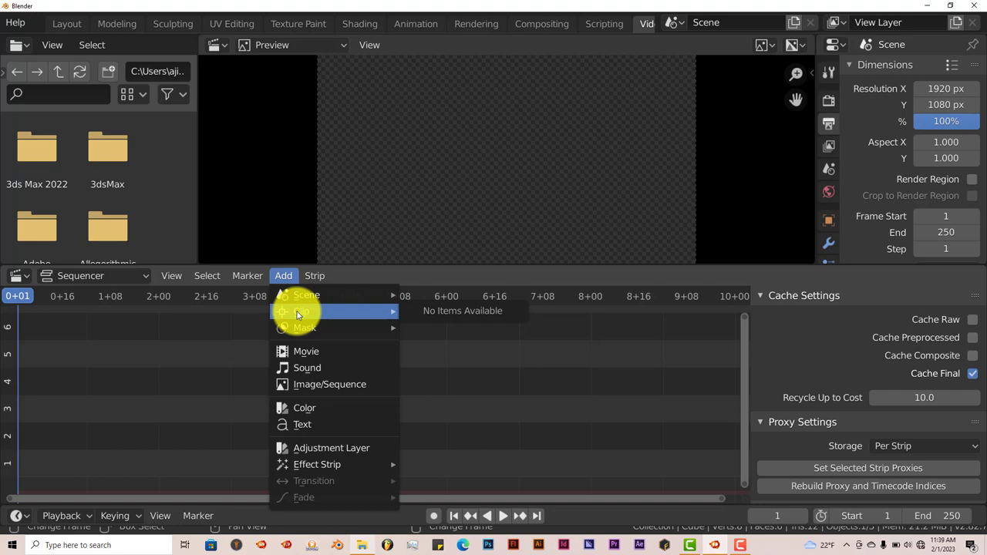
pyautogui.moveTo(305, 351)
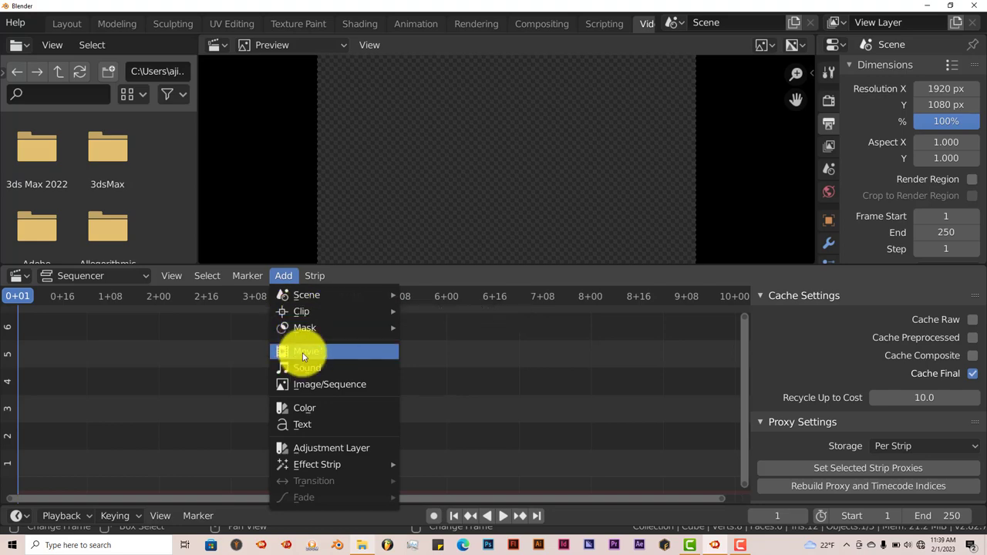
# - Start adding a movie strip and browse to D:\blender projects\youtube shorts
pyautogui.click(307, 352)
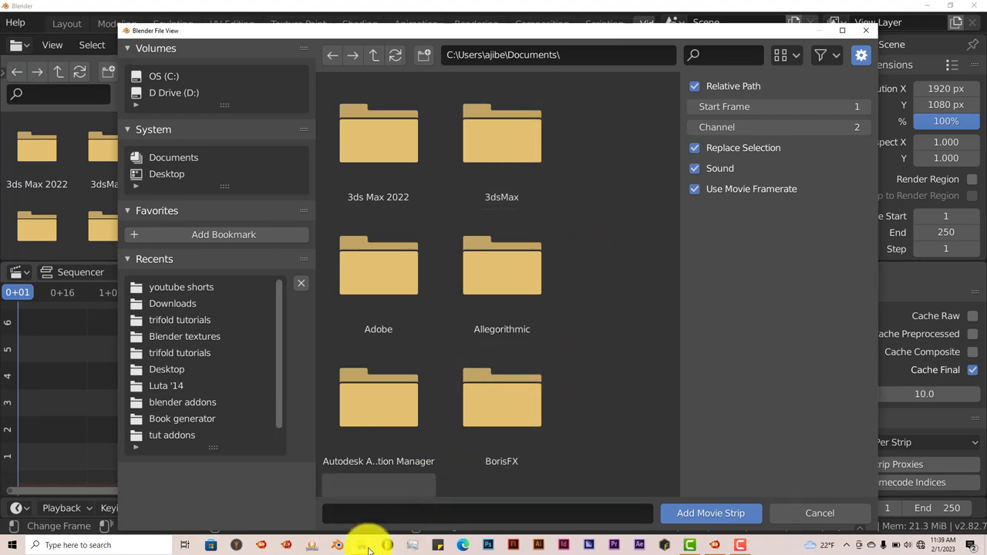
pyautogui.click(361, 546)
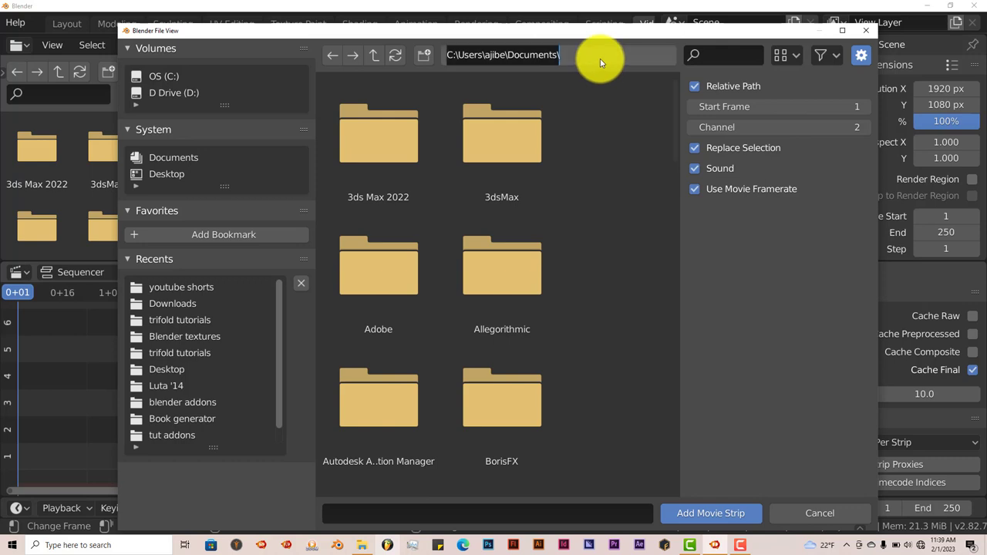
pyautogui.write('D:\\blender projects\\youtube shorts')
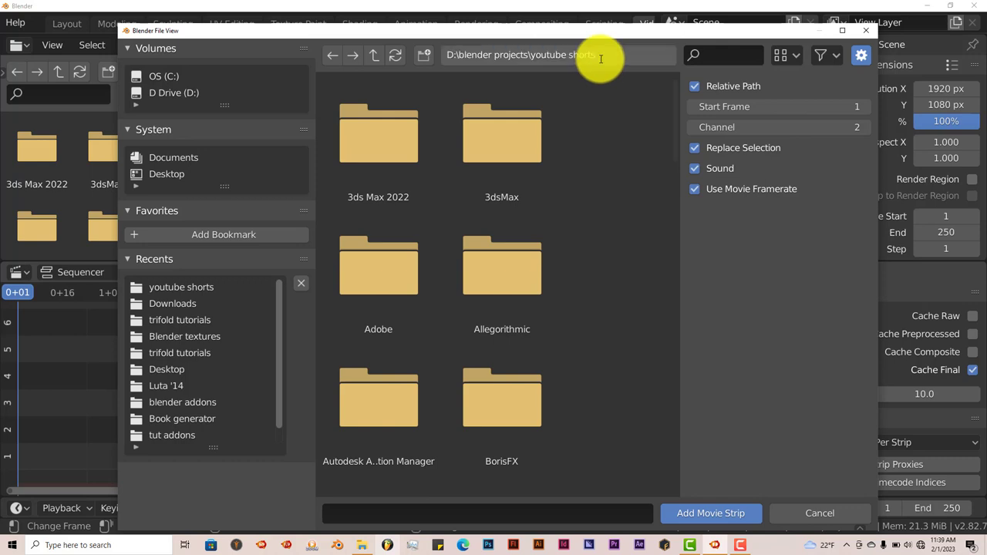
pyautogui.doubleClick(182, 287)
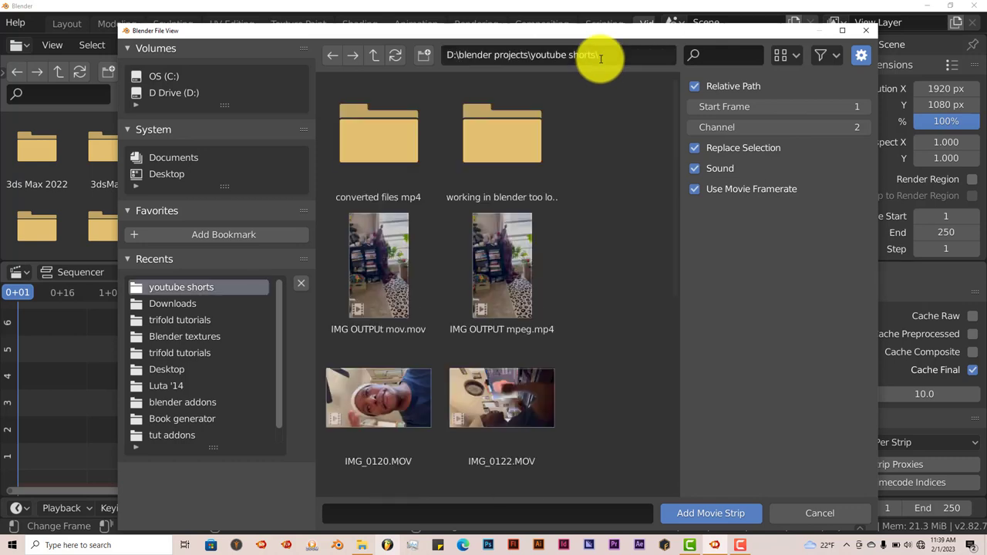
pyautogui.moveTo(602, 375)
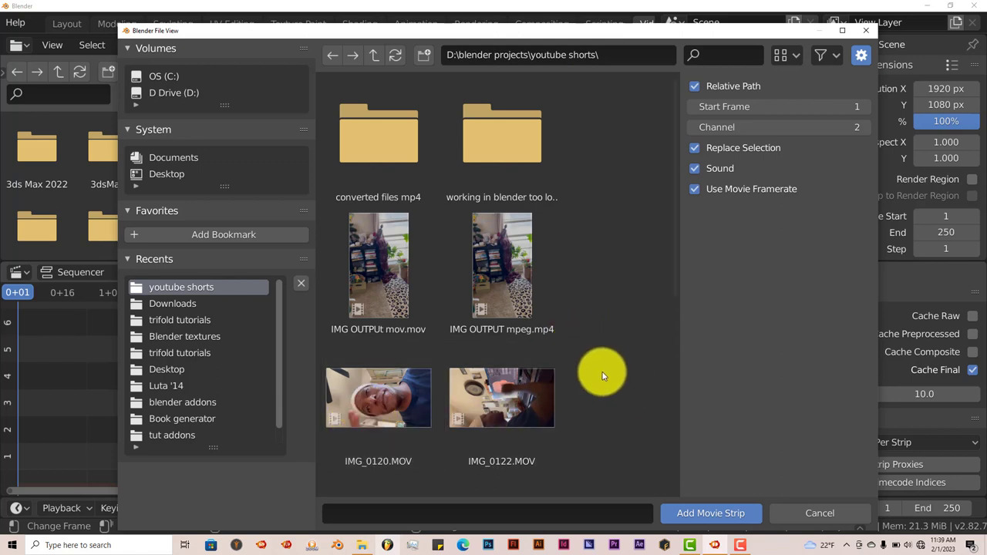
# - Add IMG_0134.MOV to the sequencer as a movie strip
pyautogui.scroll(-3)
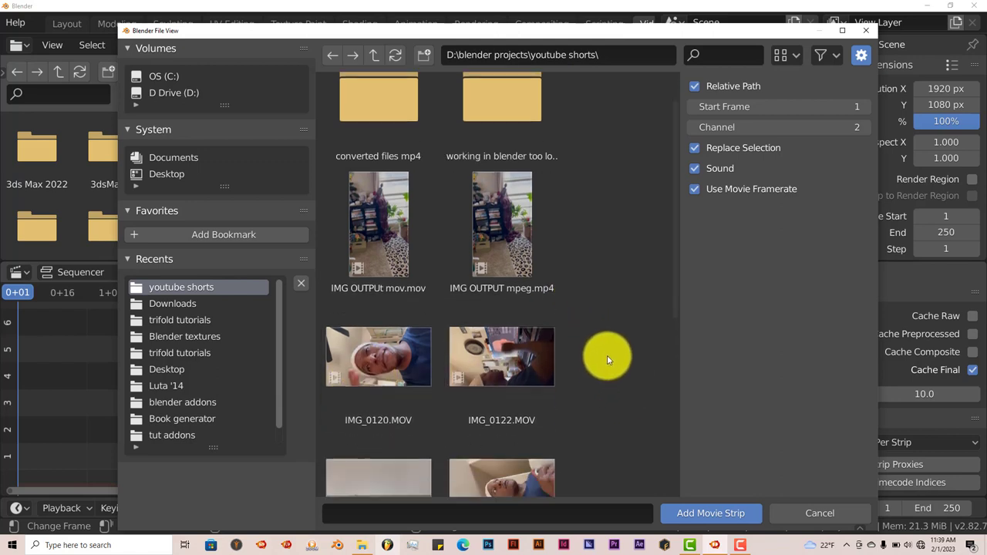
pyautogui.scroll(-3)
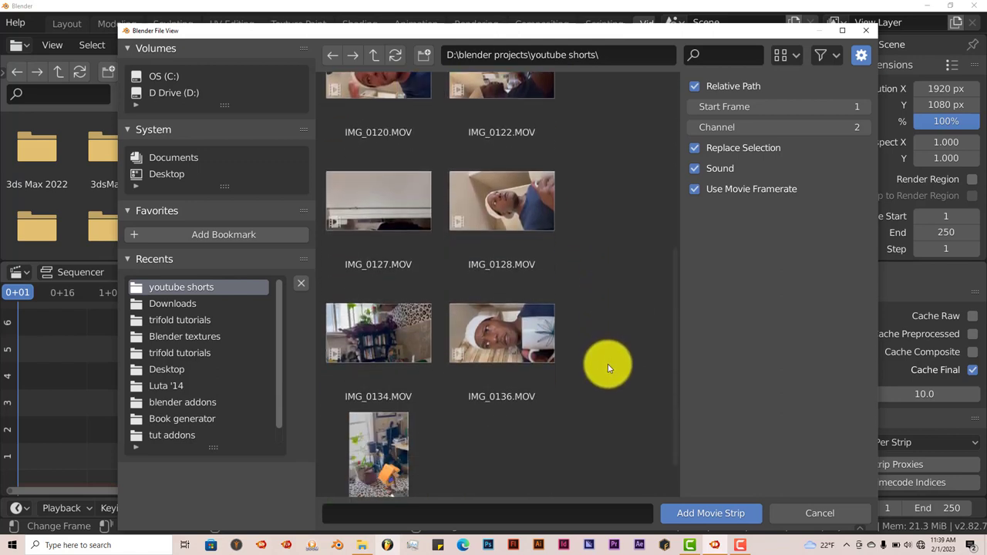
pyautogui.click(378, 333)
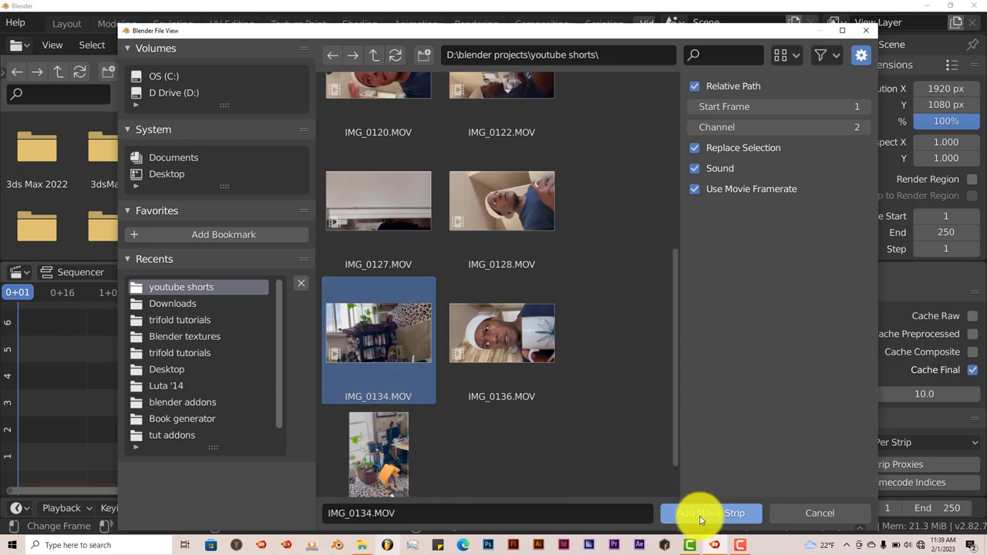
pyautogui.click(709, 512)
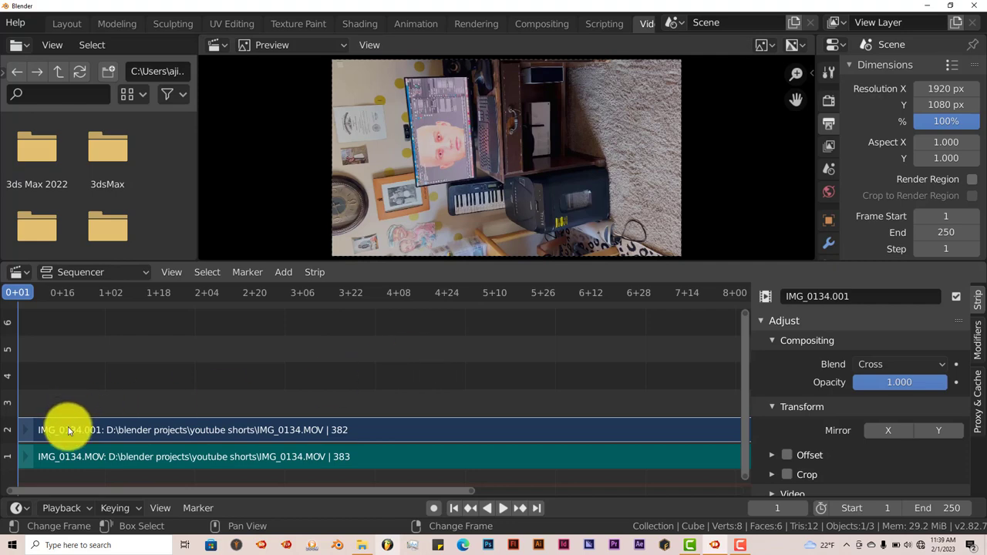
pyautogui.moveTo(96, 439)
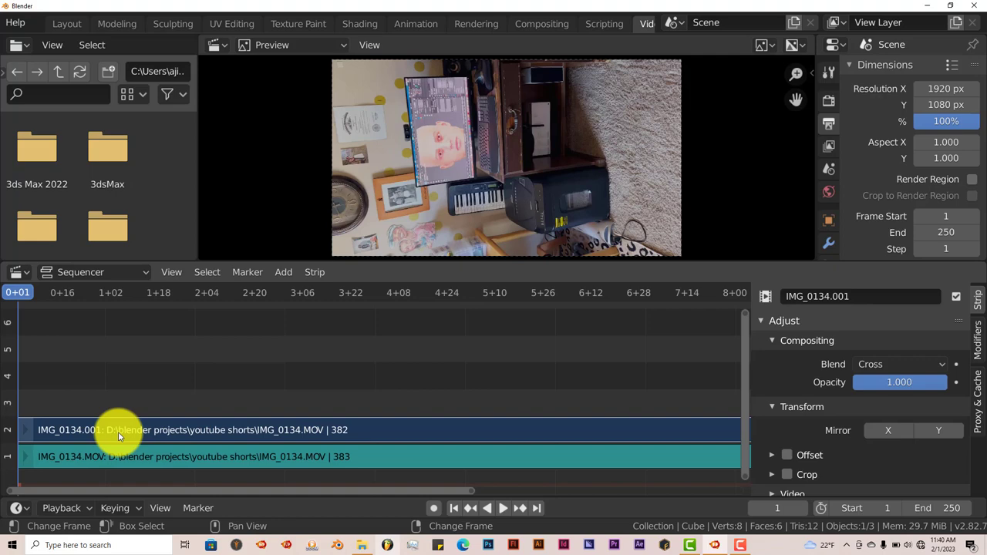
# - Add a Transform effect strip over the selected IMG_0134.001 strip
pyautogui.click(284, 272)
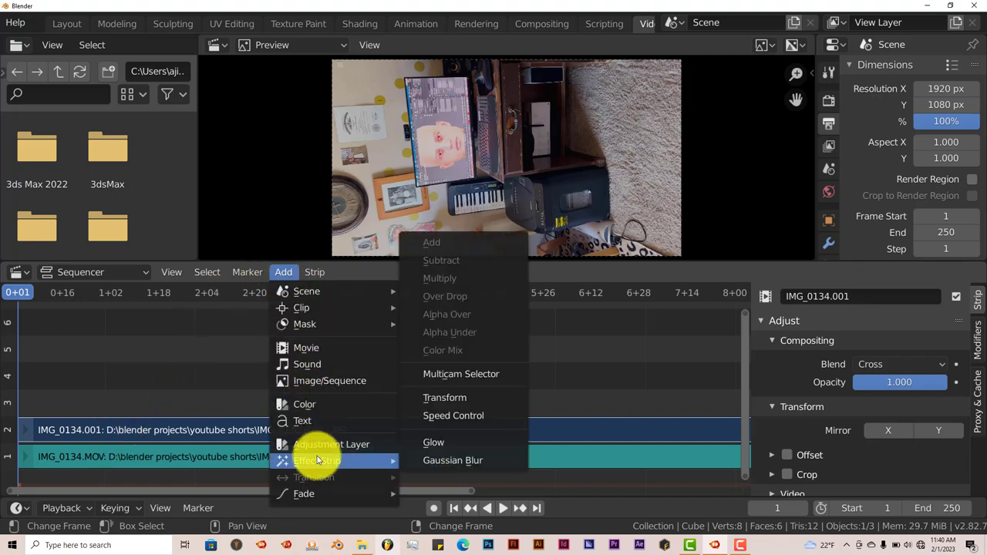
pyautogui.moveTo(444, 398)
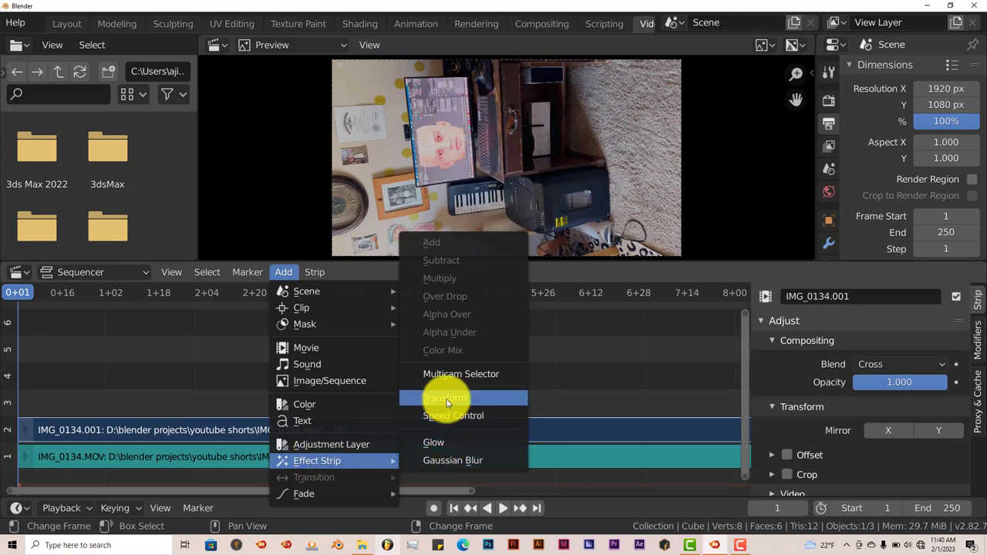
pyautogui.click(444, 397)
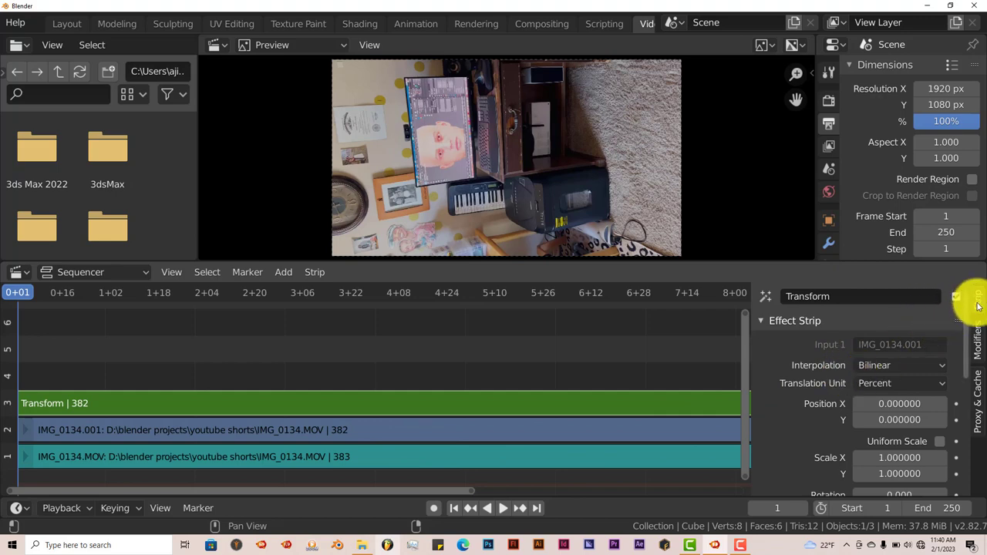
# - Set the Transform effect's Rotation to -90 degrees so the footage stands upright
pyautogui.scroll(-3)
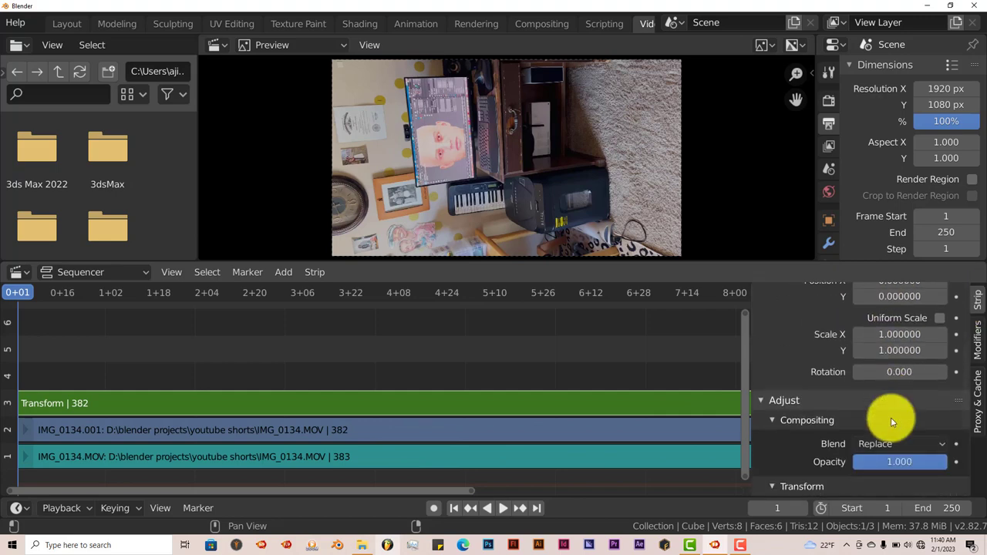
pyautogui.scroll(-3)
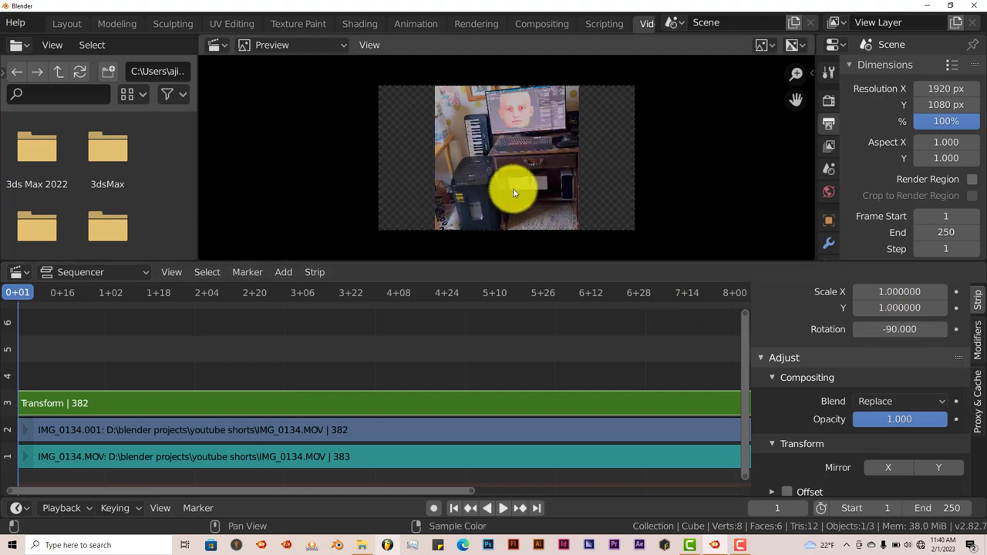
pyautogui.moveTo(536, 141)
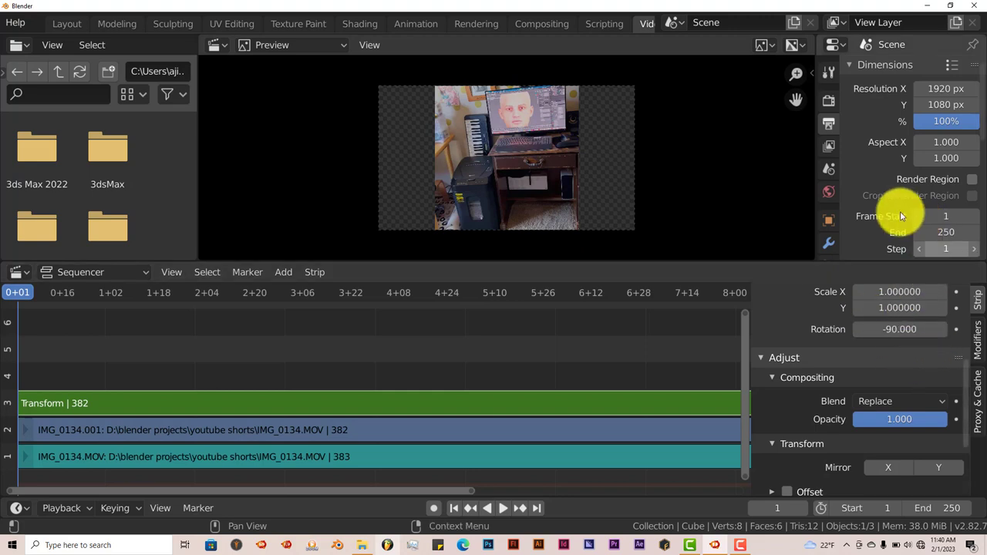
pyautogui.moveTo(945, 105)
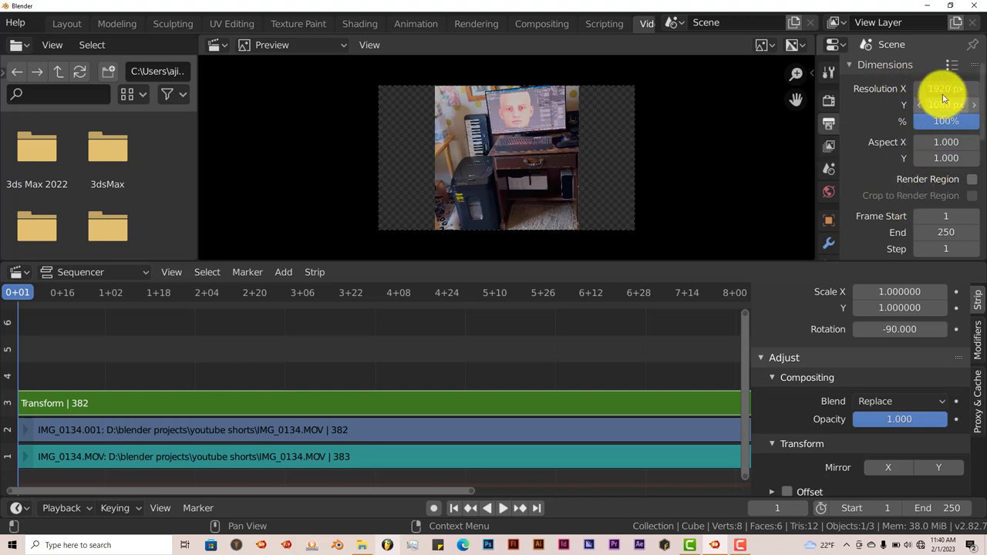
pyautogui.moveTo(944, 105)
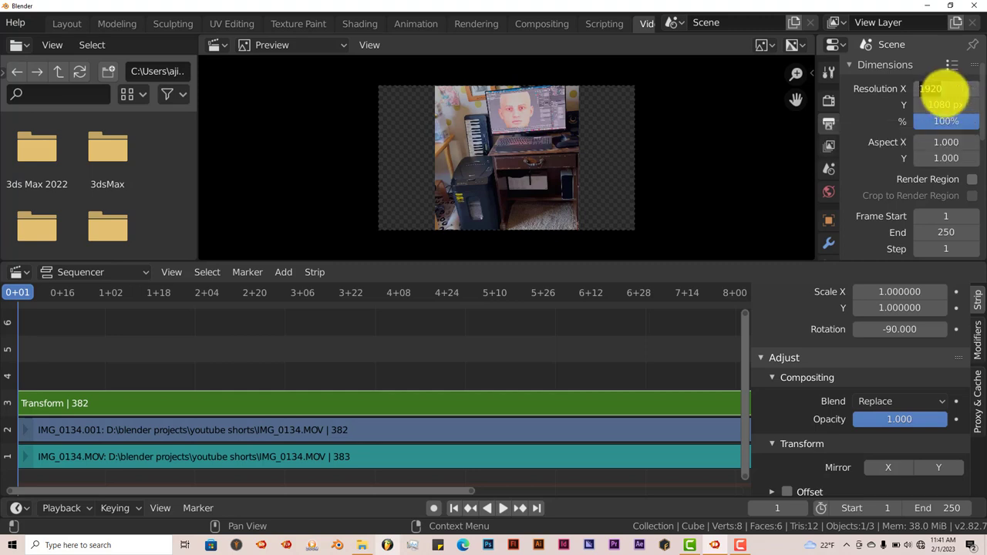
# - Set the render resolution to 1080 by 1920 for a vertical frame
pyautogui.click(931, 88)
pyautogui.write('1080')
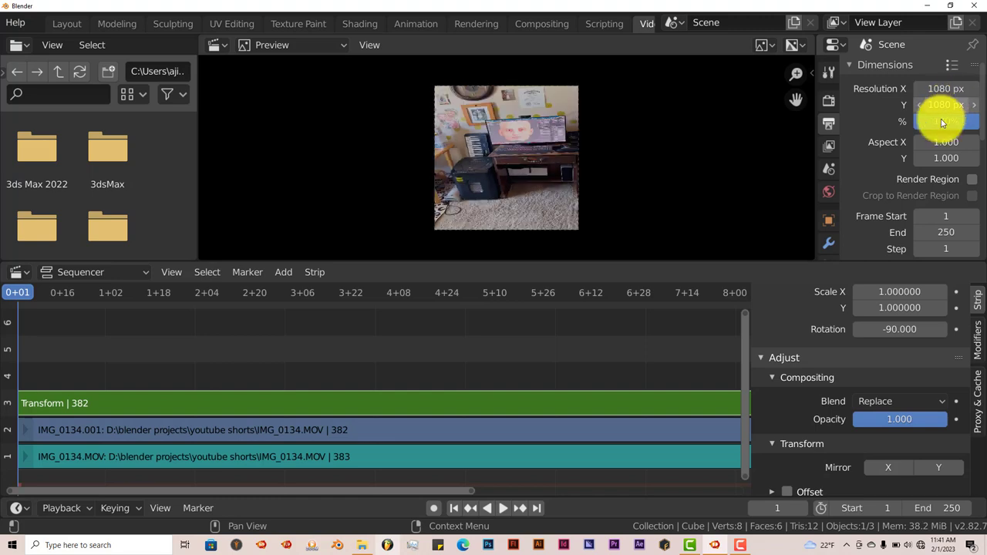
pyautogui.click(945, 105)
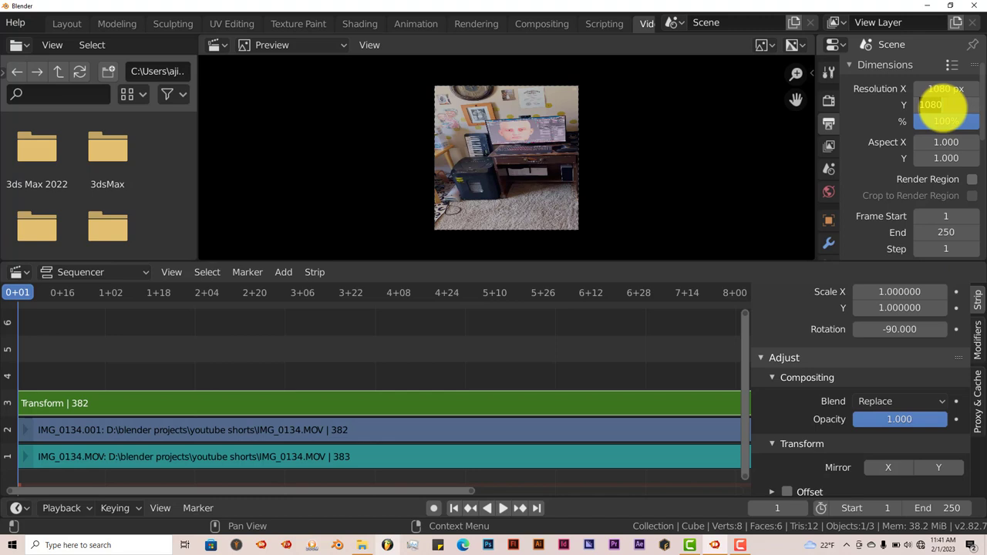
pyautogui.write('192')
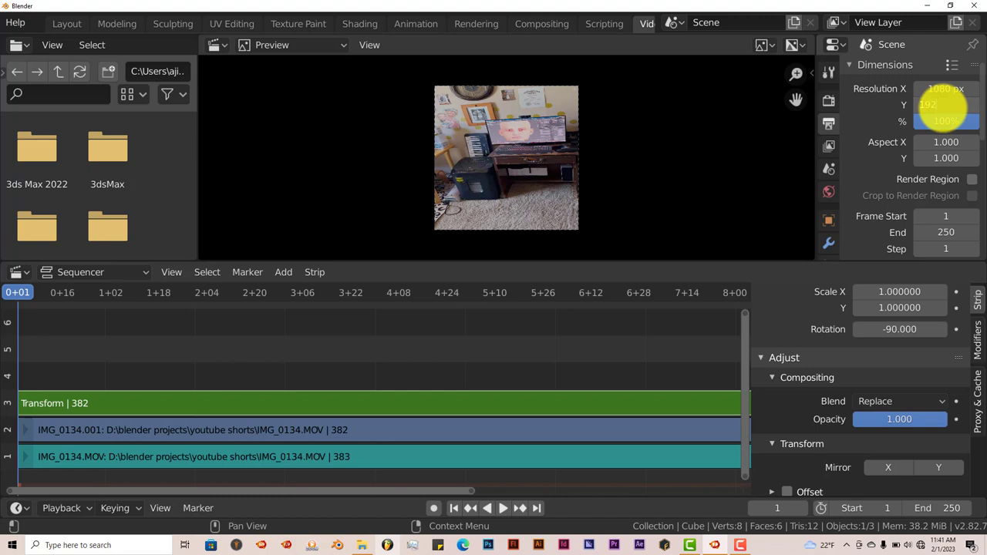
pyautogui.write('1920 px')
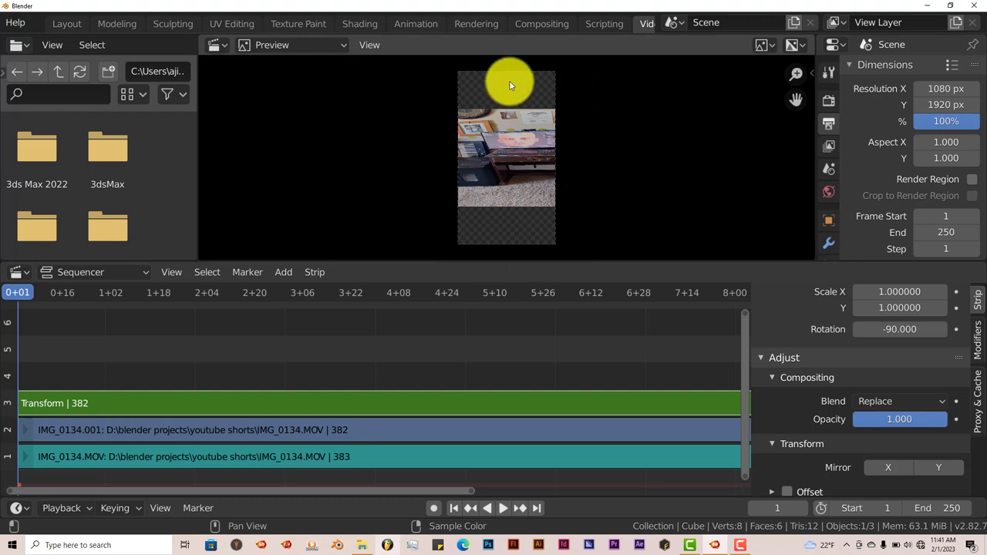
pyautogui.moveTo(497, 172)
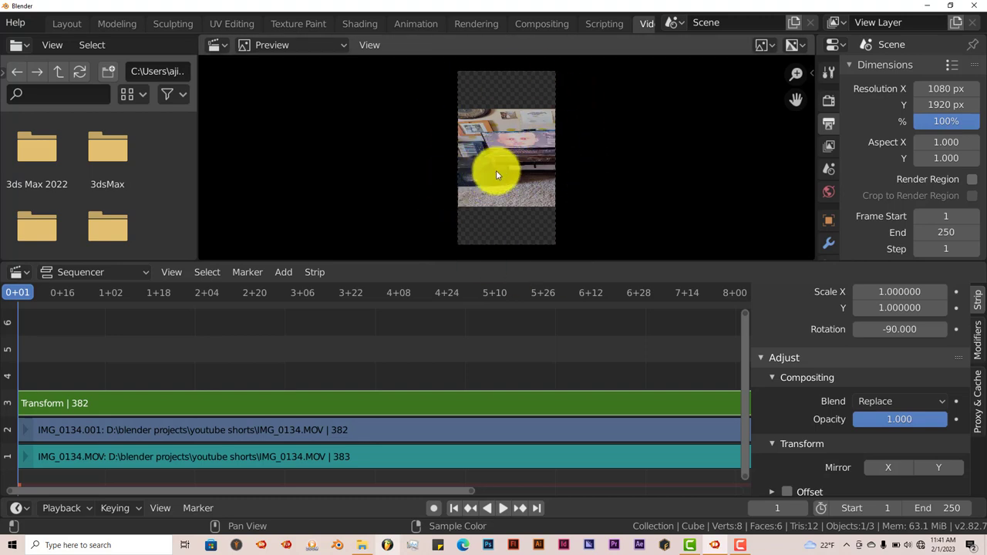
pyautogui.moveTo(444, 147)
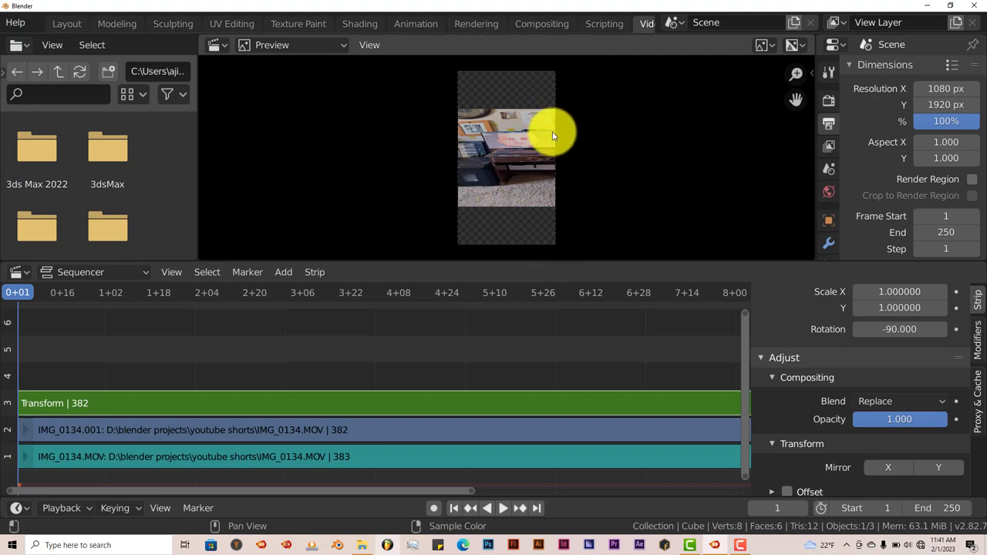
pyautogui.moveTo(558, 133)
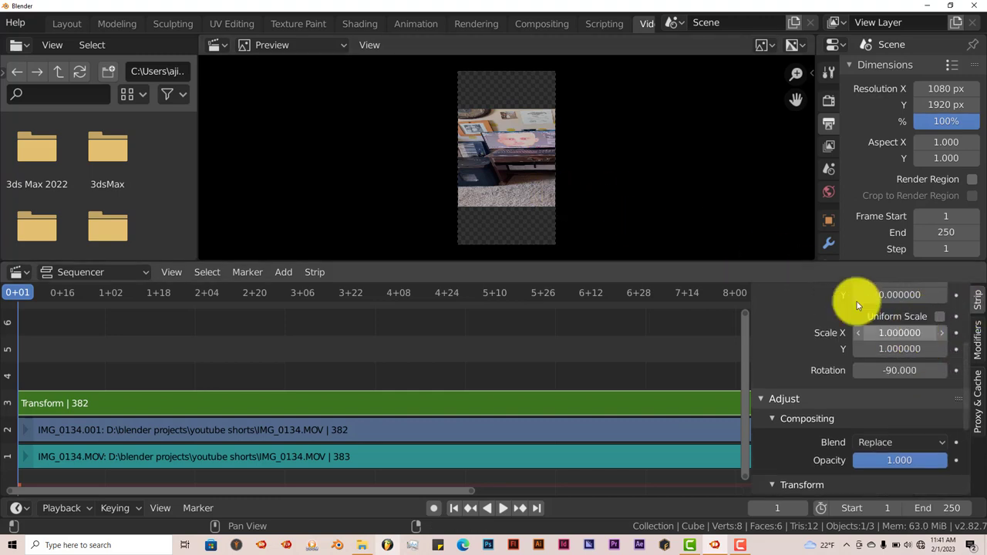
pyautogui.moveTo(635, 235)
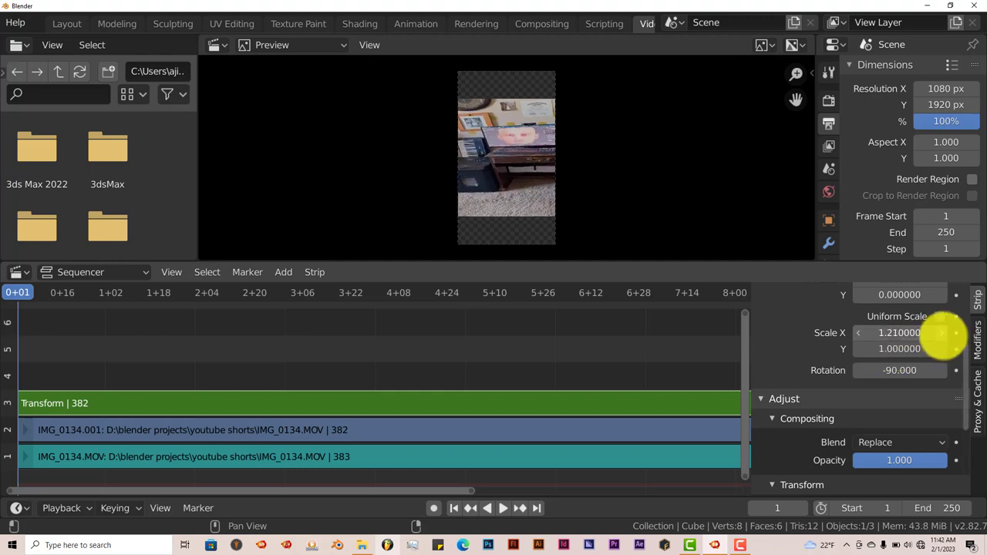
# - Raise the Transform strip's Scale X to about 1.78 so the footage fills the vertical frame
pyautogui.moveTo(897, 333); pyautogui.dragTo(943, 333)
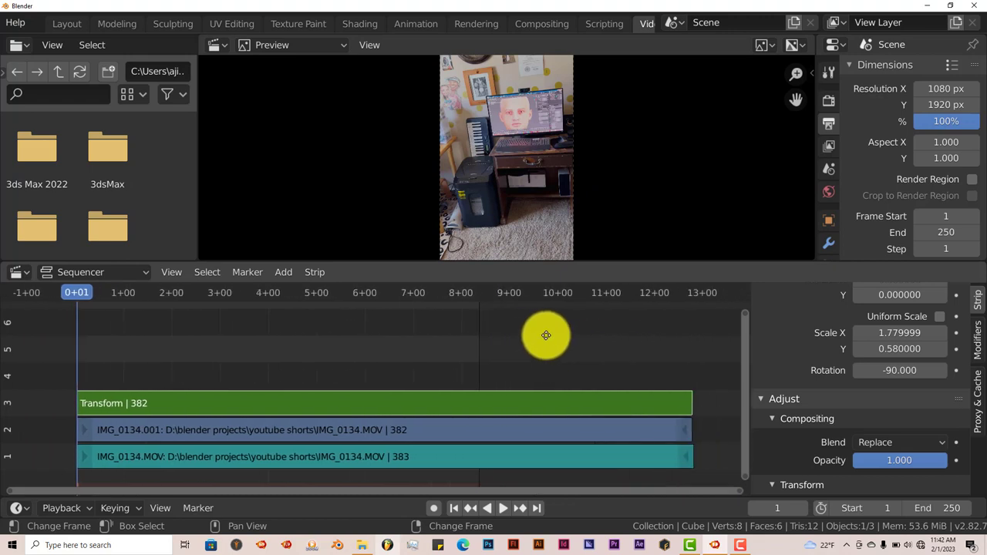
pyautogui.moveTo(115, 291)
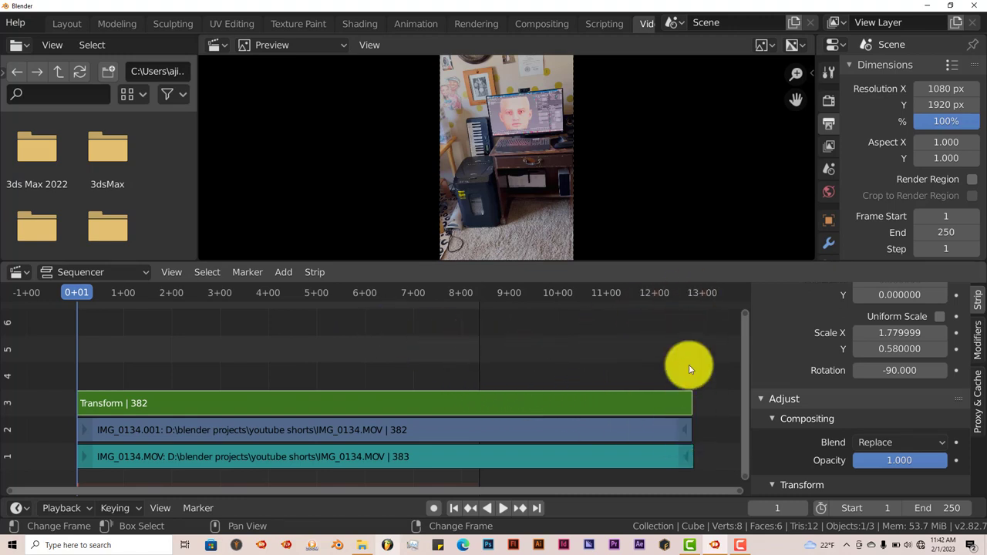
pyautogui.moveTo(572, 383)
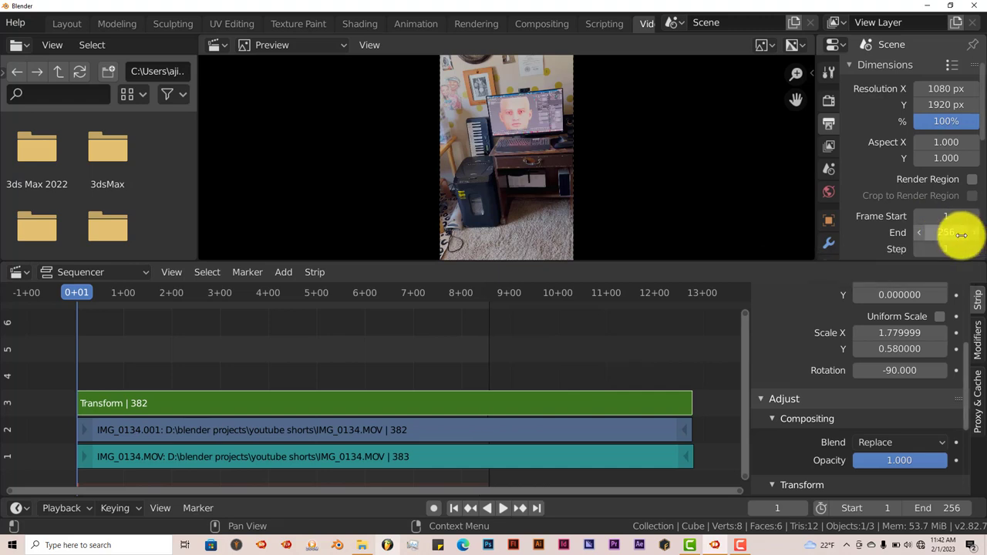
# - Set the scene's Frame End to 383 to match the IMG_0134 strips' length
pyautogui.write('326')
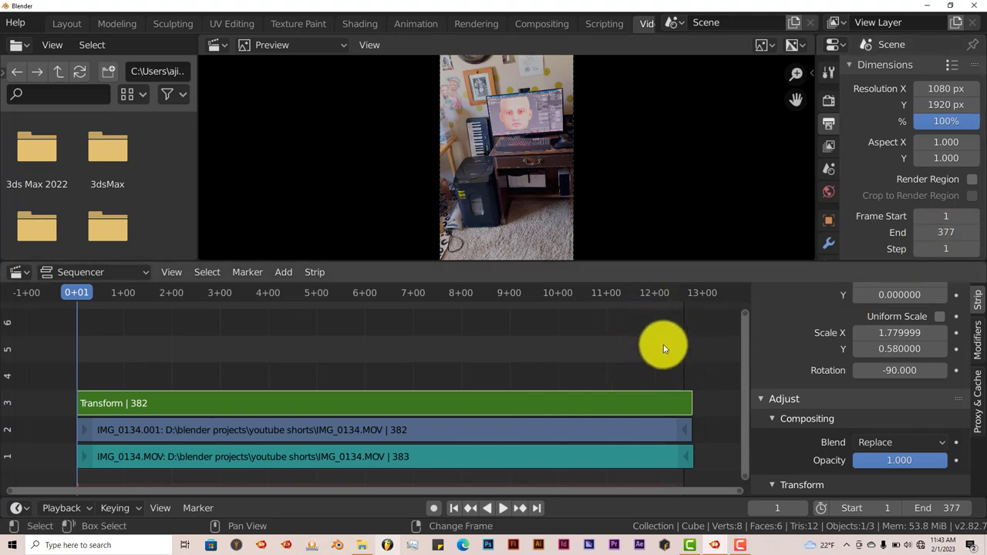
pyautogui.moveTo(688, 397)
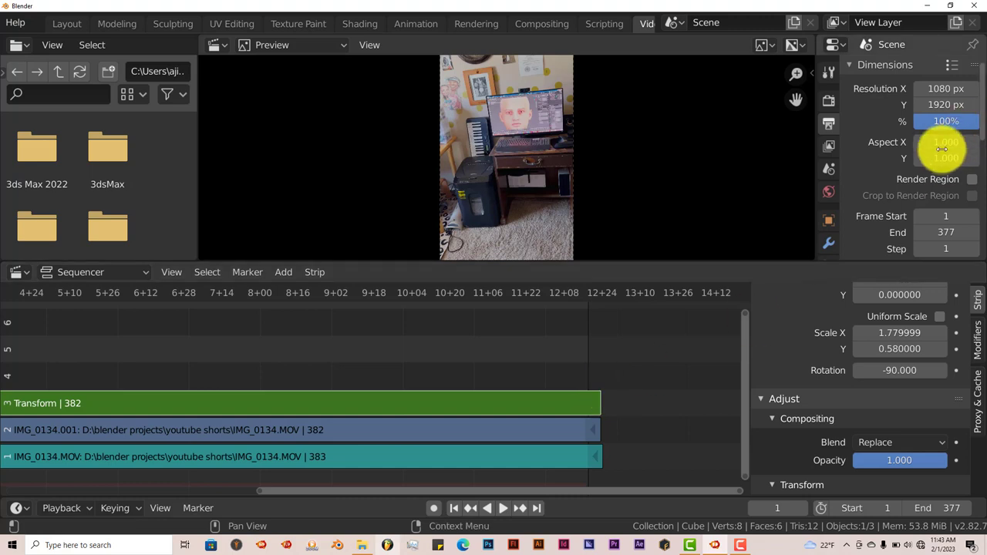
pyautogui.click(919, 232)
pyautogui.write('383')
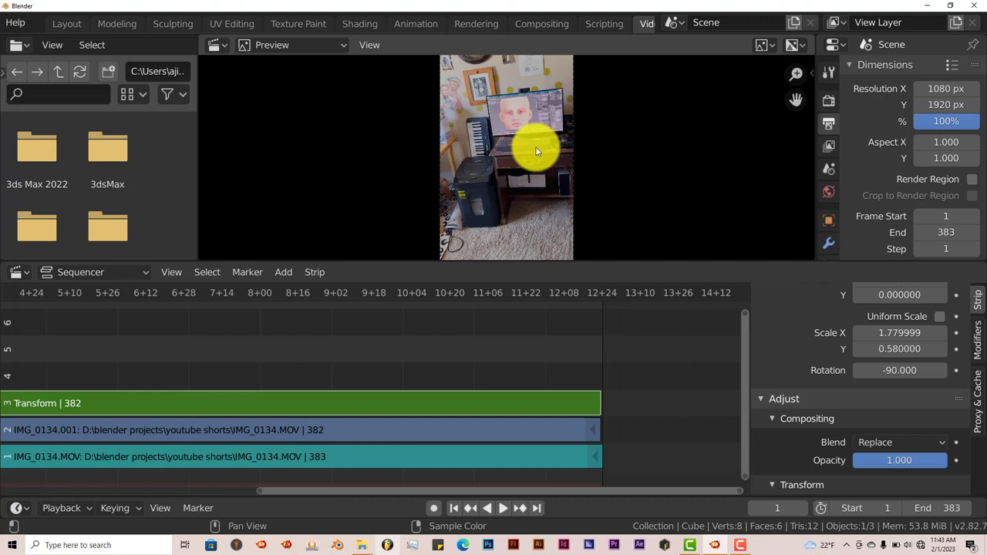
pyautogui.moveTo(592, 188)
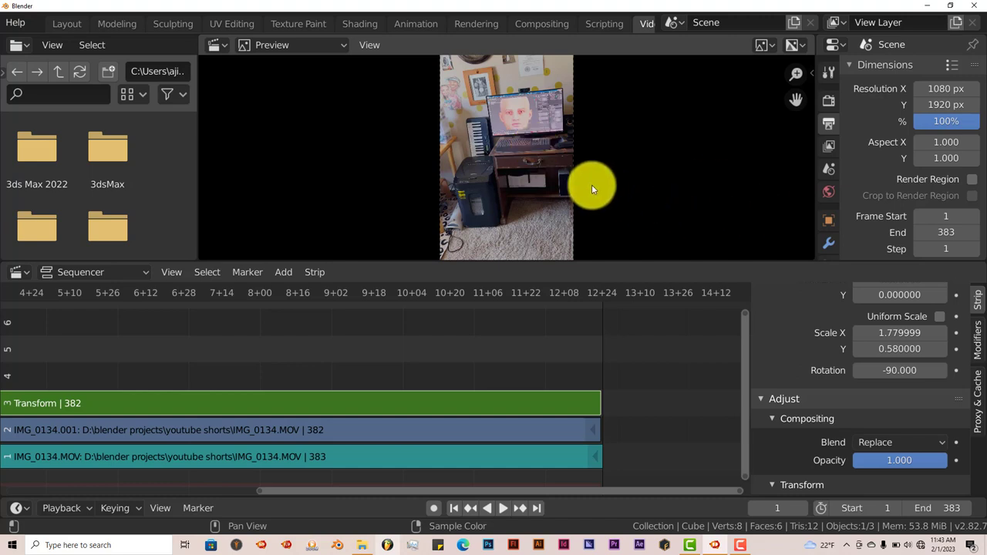
pyautogui.moveTo(809, 201)
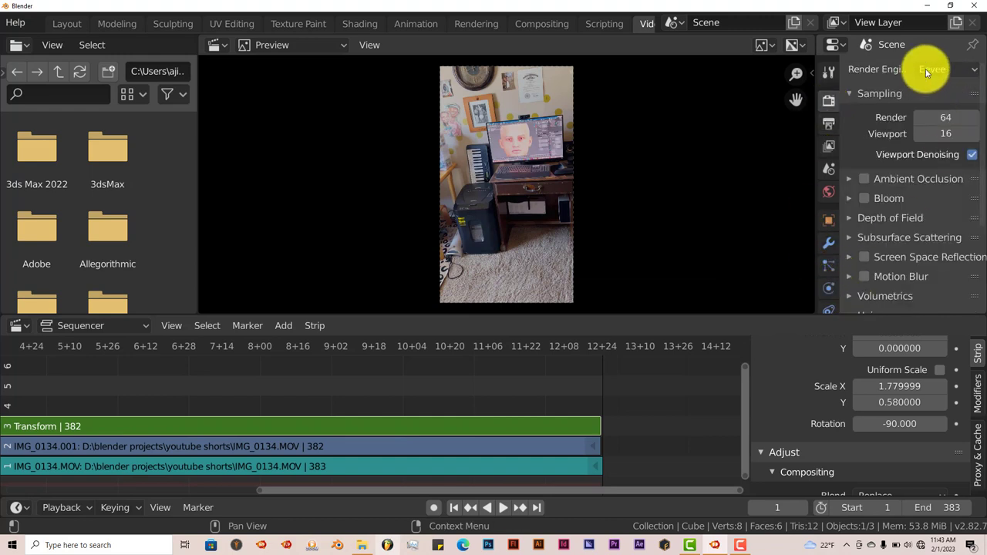
pyautogui.moveTo(928, 69)
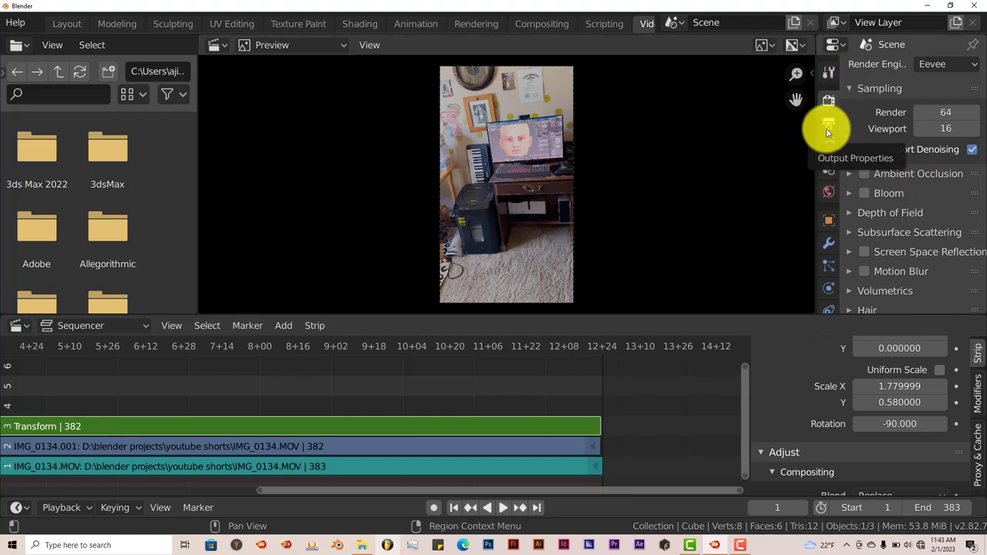
pyautogui.click(828, 123)
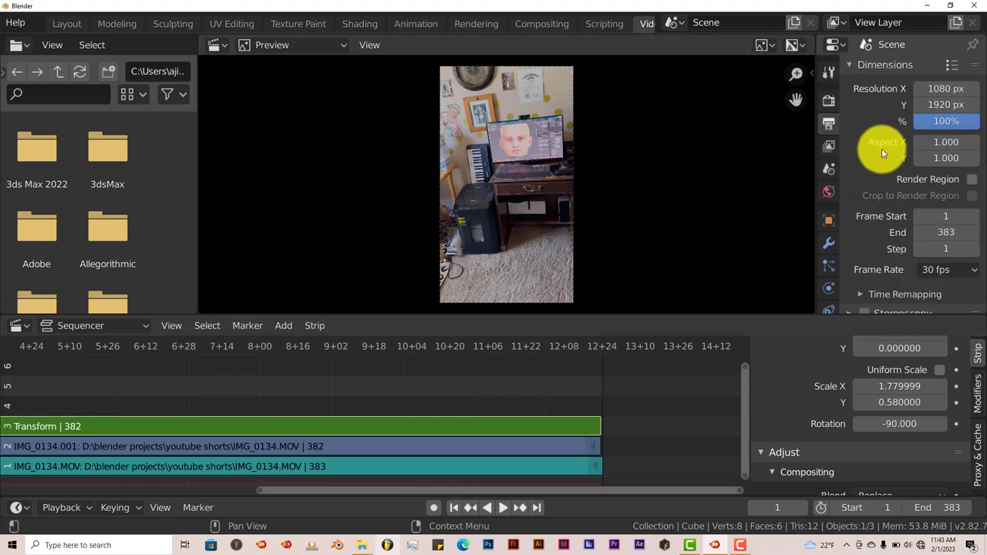
pyautogui.scroll(-3)
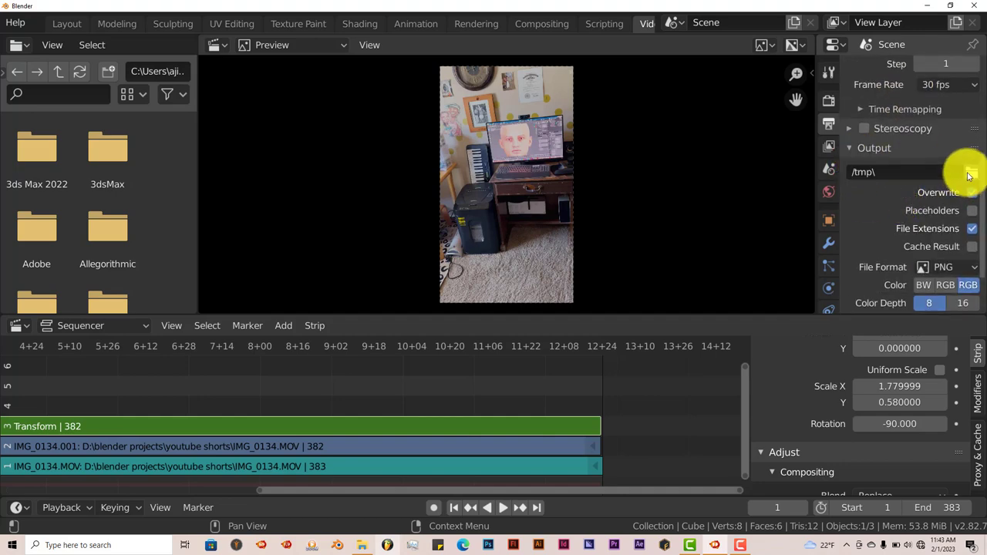
# - Point the render output path to 'final output' in D:\blender projects\youtube shorts
pyautogui.click(971, 173)
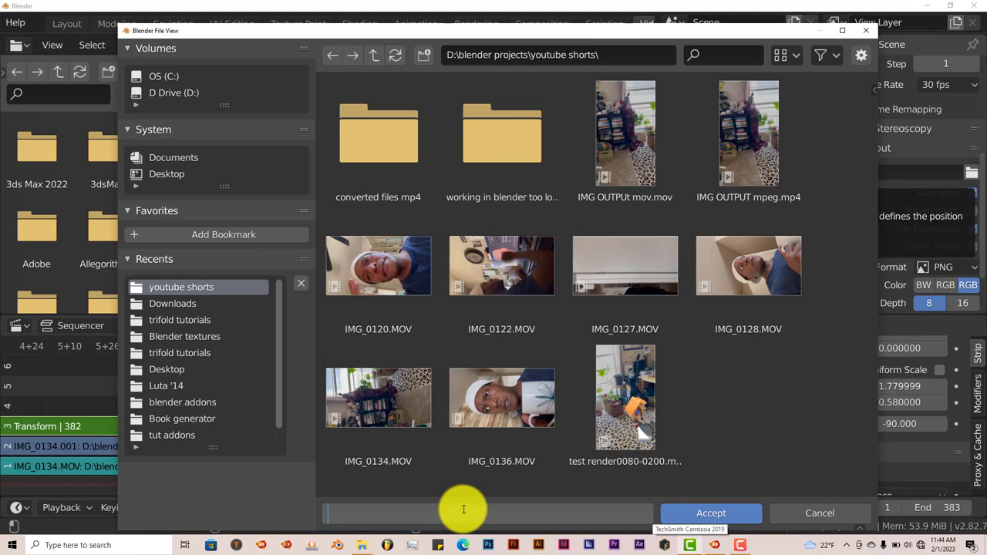
pyautogui.write('final ou')
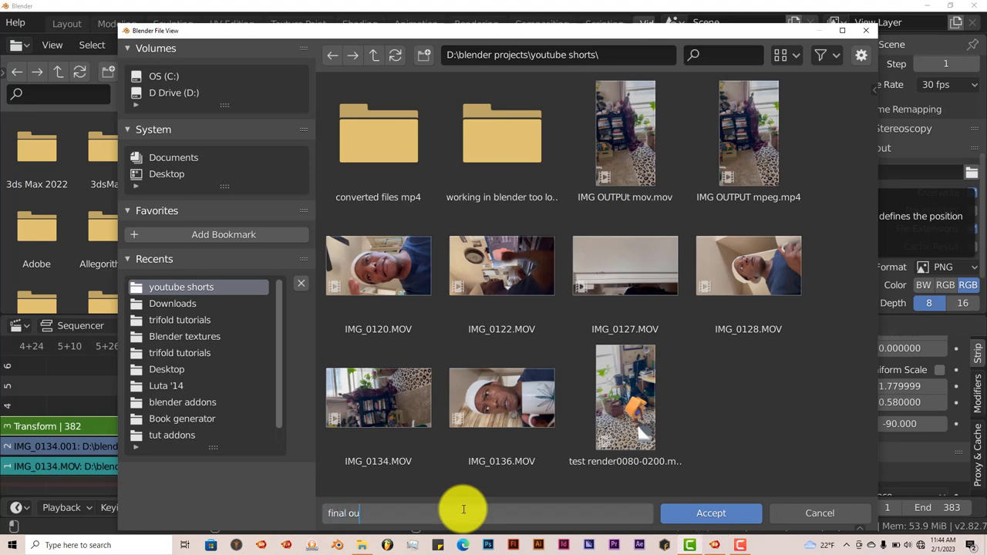
pyautogui.write('tput')
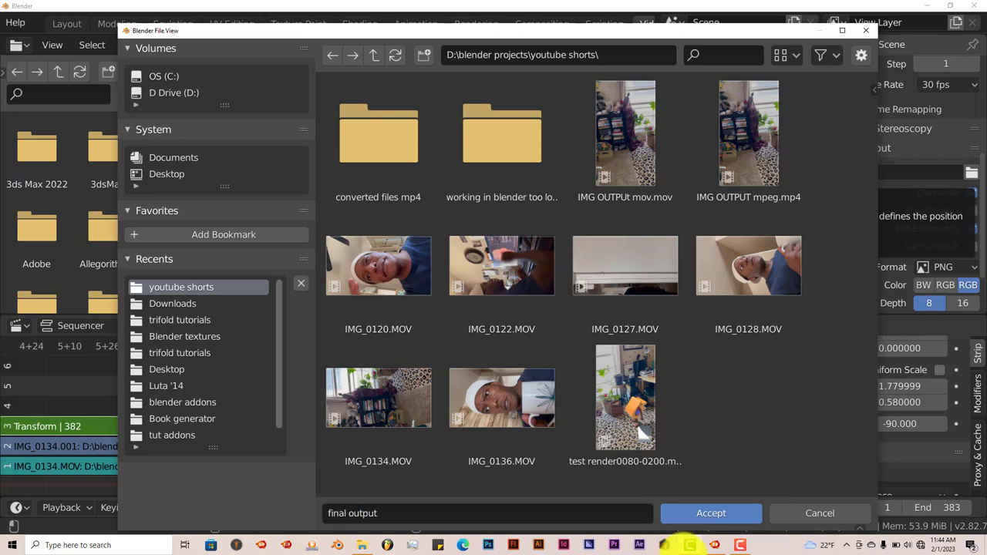
pyautogui.click(709, 512)
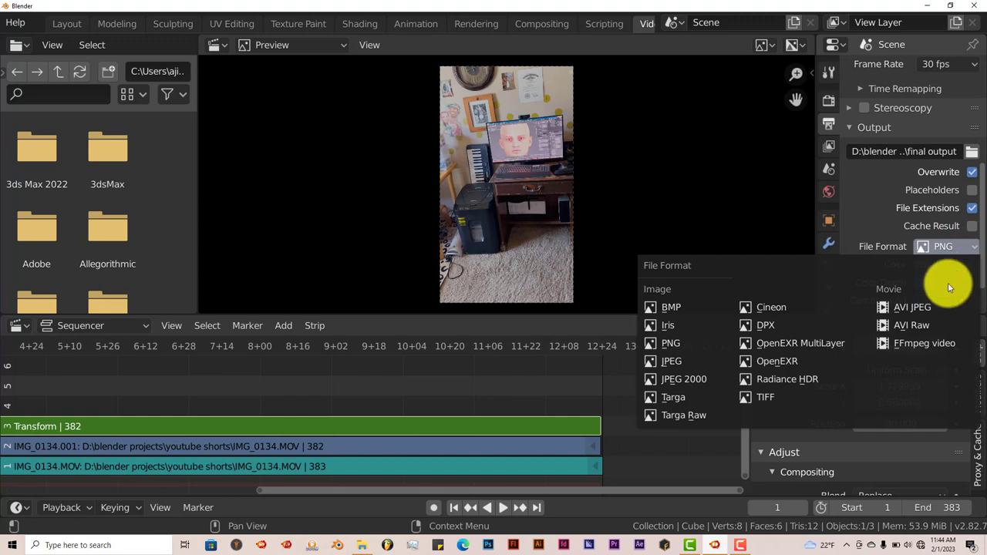
pyautogui.moveTo(924, 342)
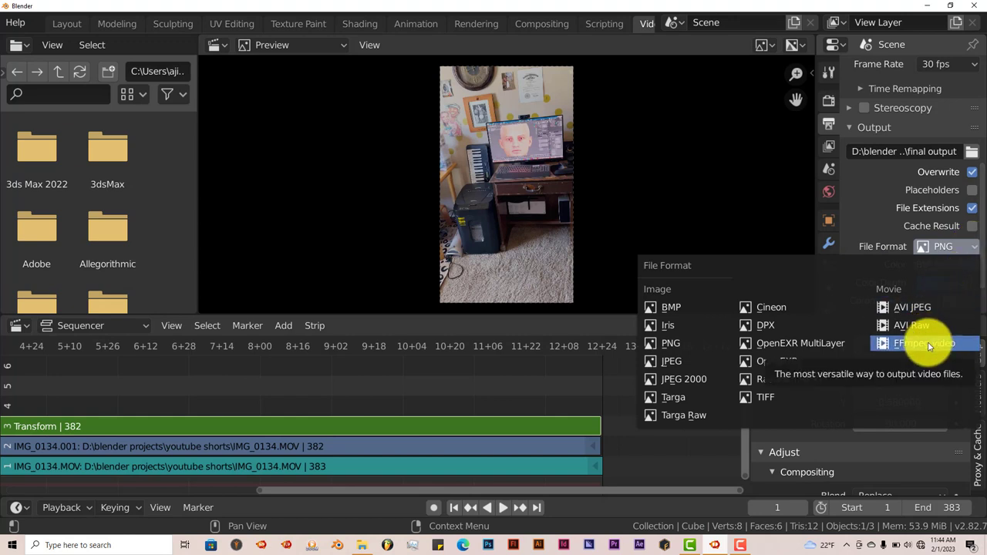
# - Switch output to FFmpeg Video with the 'h264 in MP4' preset at High quality
pyautogui.click(922, 343)
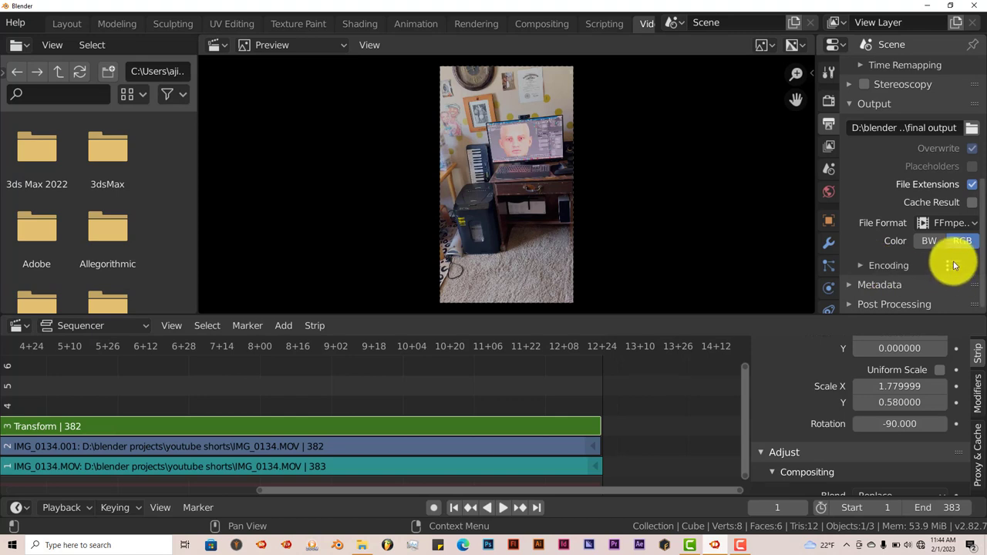
pyautogui.click(948, 265)
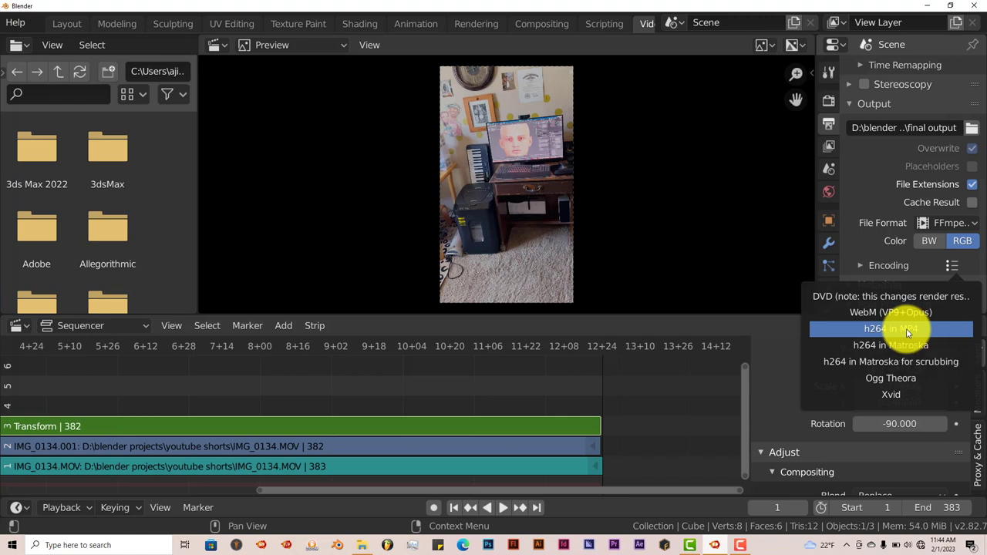
pyautogui.click(891, 330)
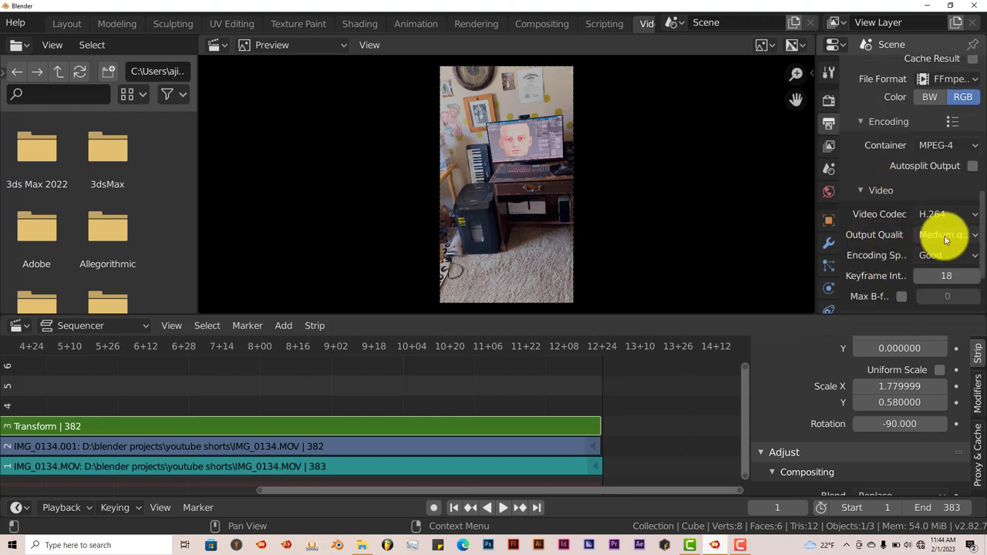
pyautogui.click(947, 235)
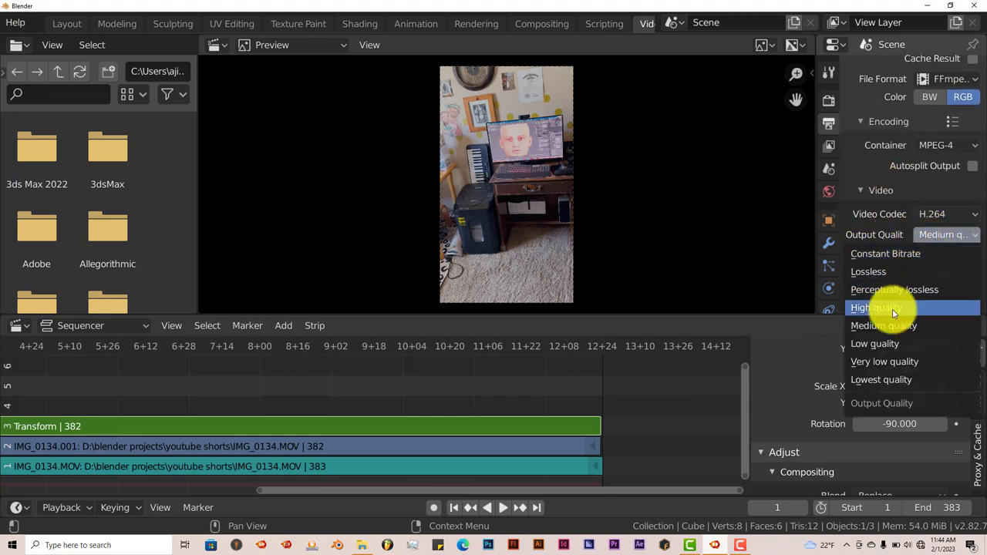
pyautogui.click(876, 308)
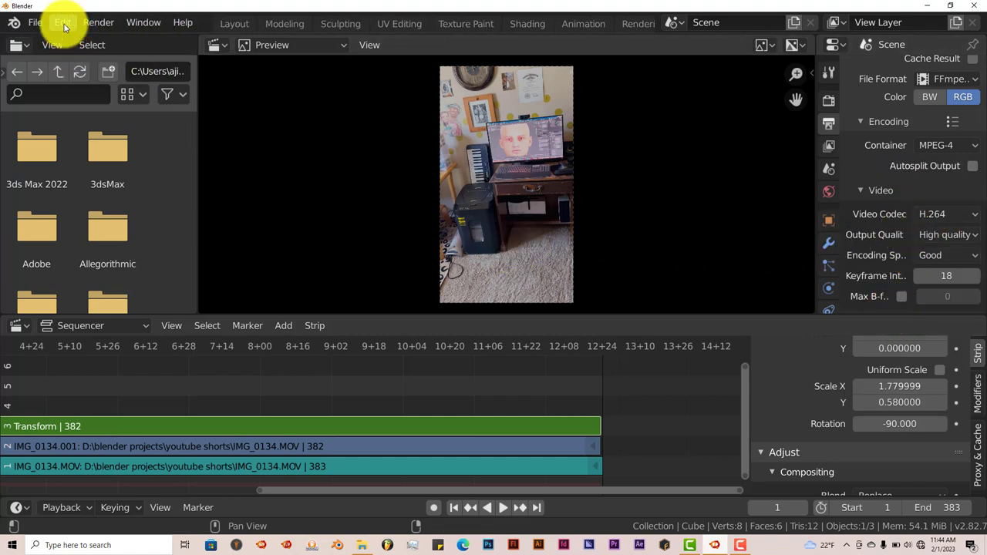
# - Run Render Animation to write the 383-frame edit to the final output video
pyautogui.click(99, 22)
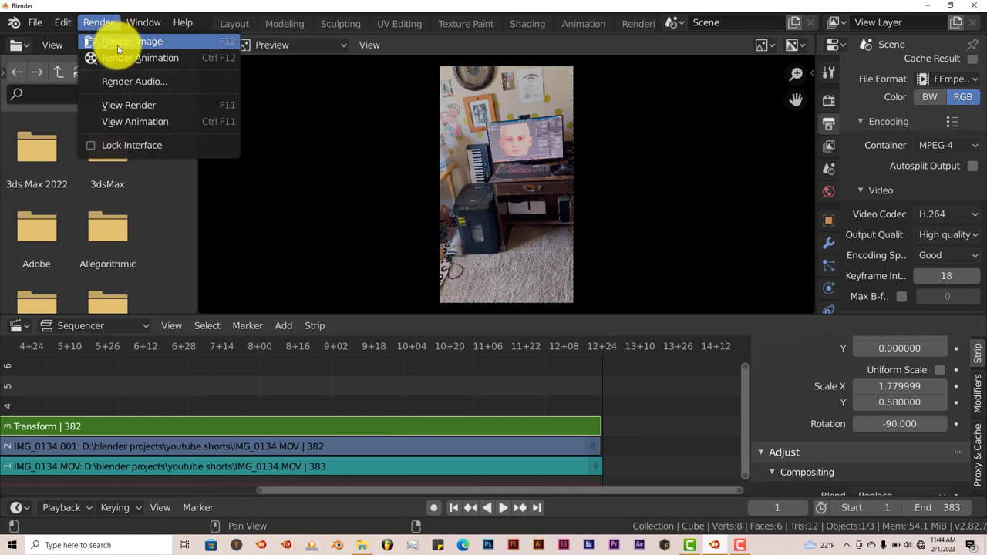
pyautogui.click(132, 40)
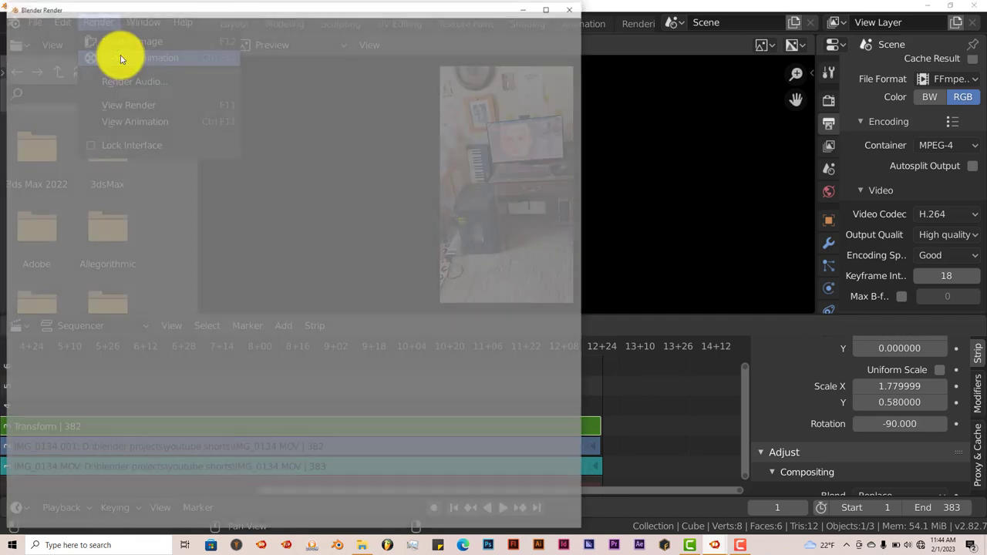
pyautogui.click(133, 57)
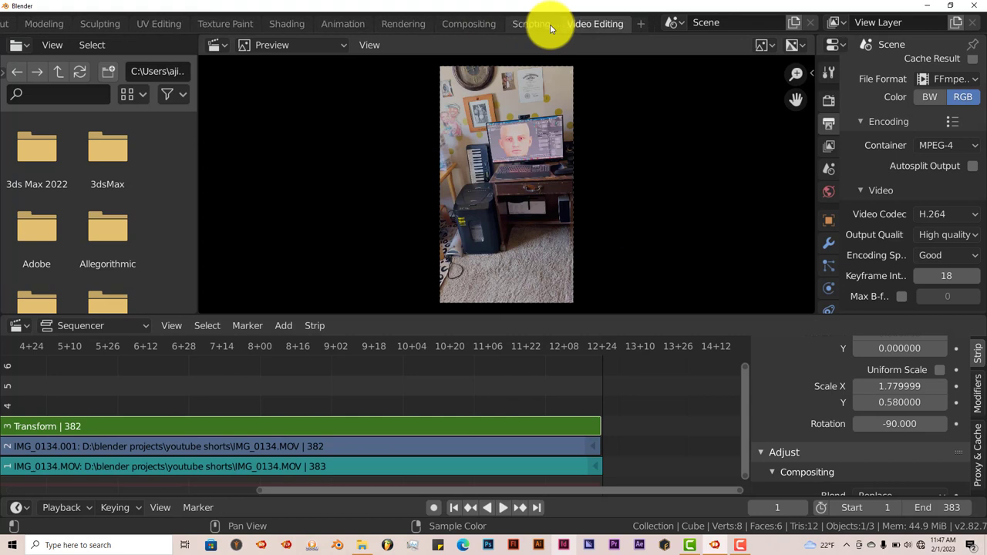
pyautogui.moveTo(640, 29)
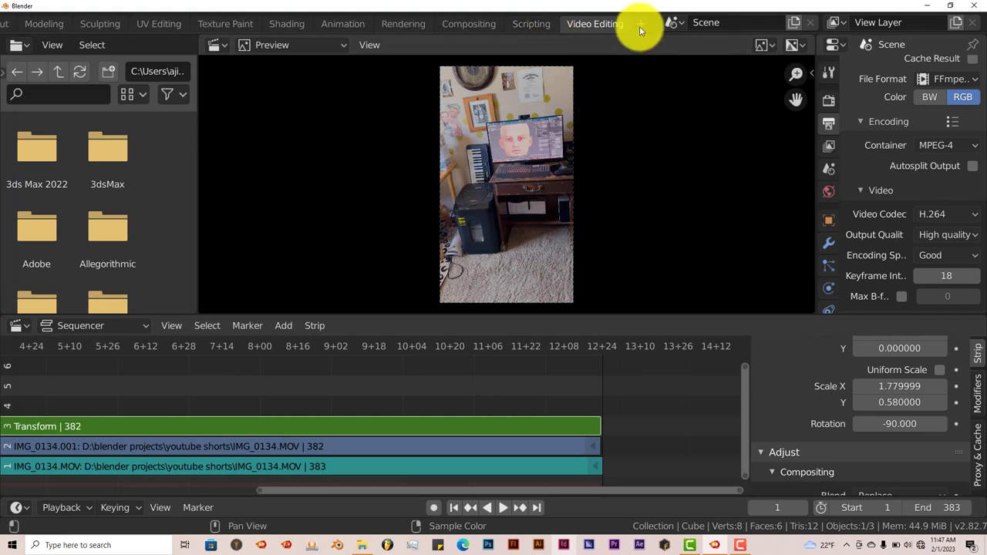
# - Add a VFX > Motion Tracking workspace and start browsing for a movie clip
pyautogui.click(641, 30)
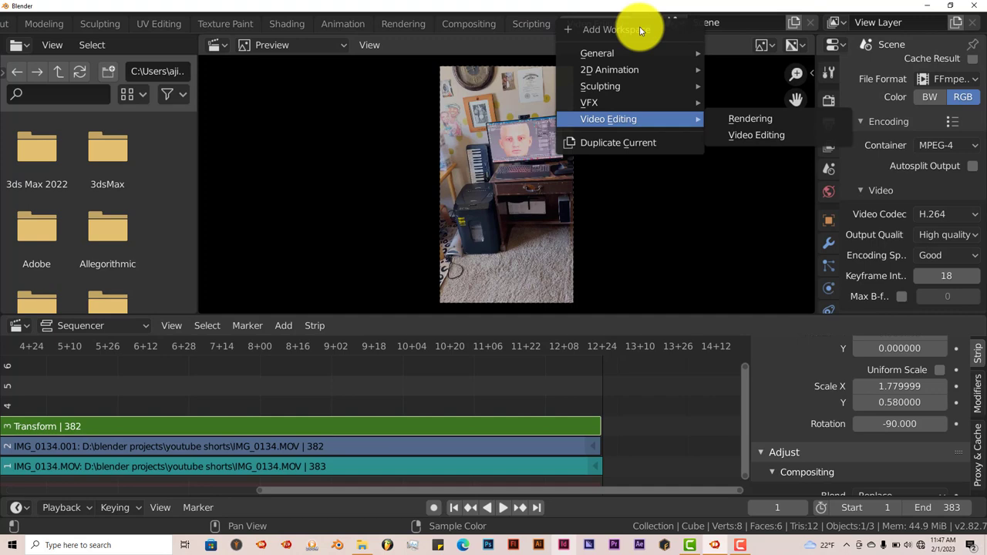
pyautogui.moveTo(589, 102)
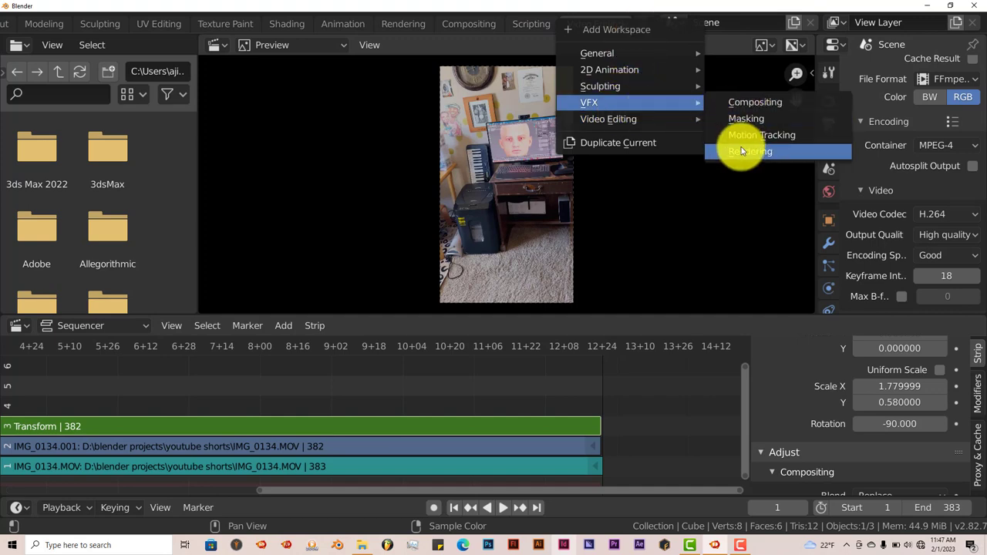
pyautogui.click(762, 135)
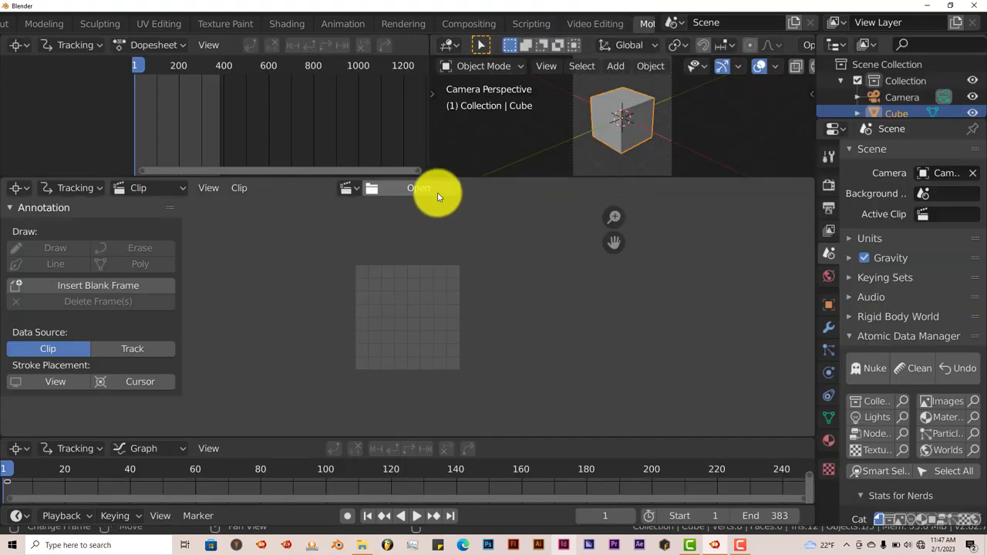
pyautogui.click(417, 188)
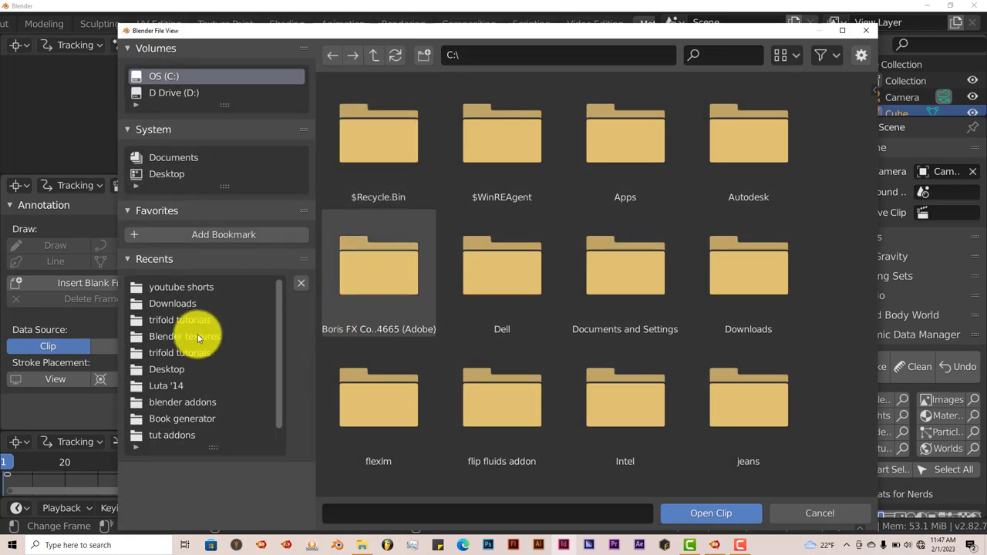
pyautogui.moveTo(182, 286)
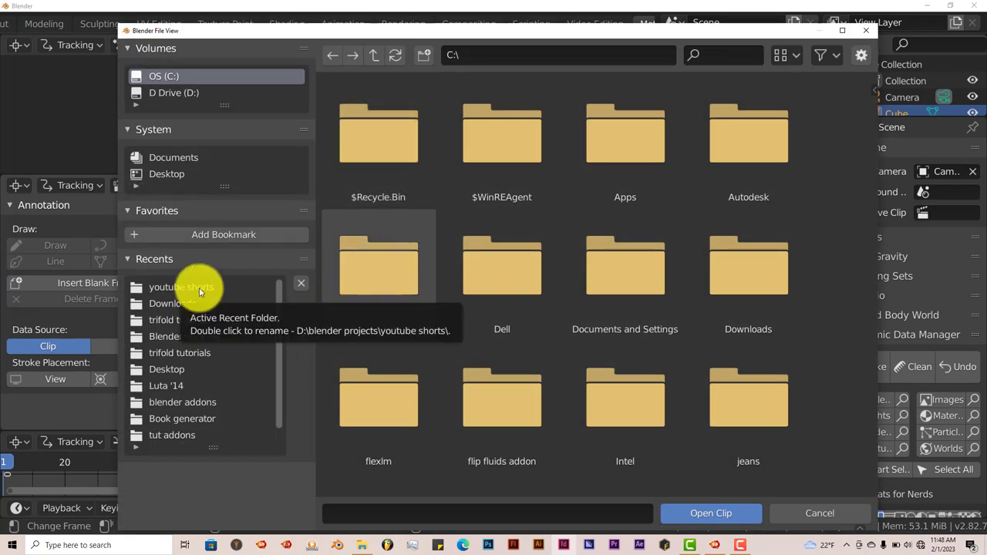
# - Load final output0001-0383.mp4 from the youtube shorts folder as the tracking clip
pyautogui.doubleClick(182, 287)
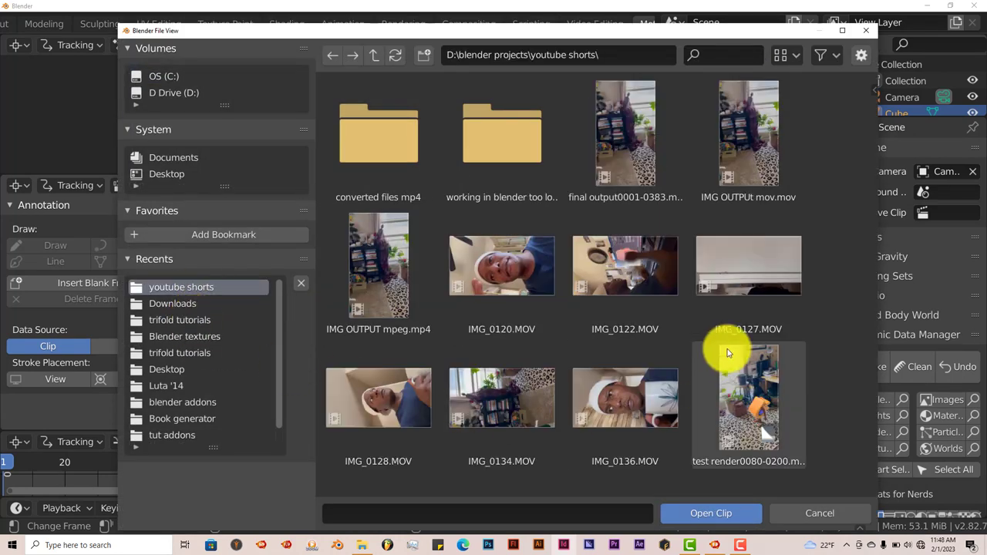
pyautogui.moveTo(825, 376)
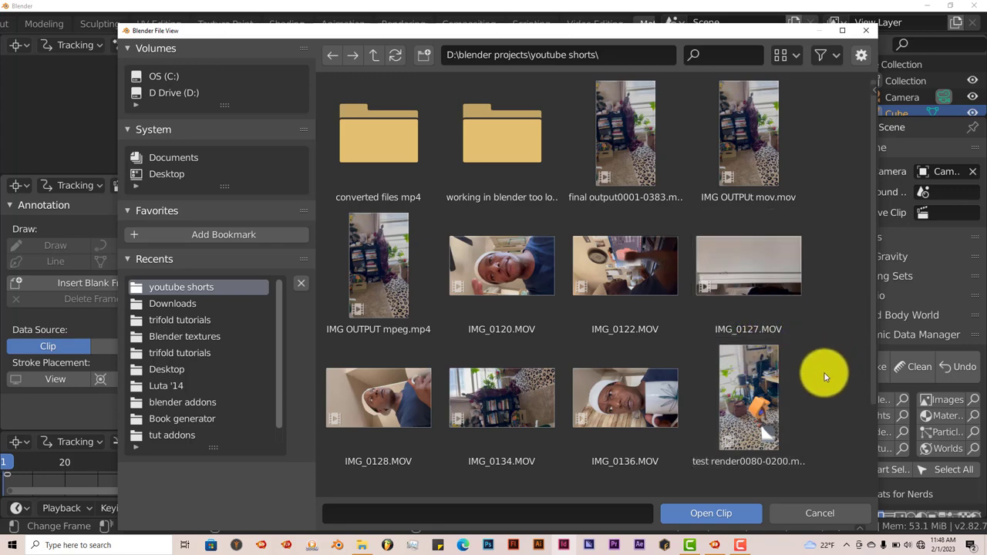
pyautogui.scroll(-3)
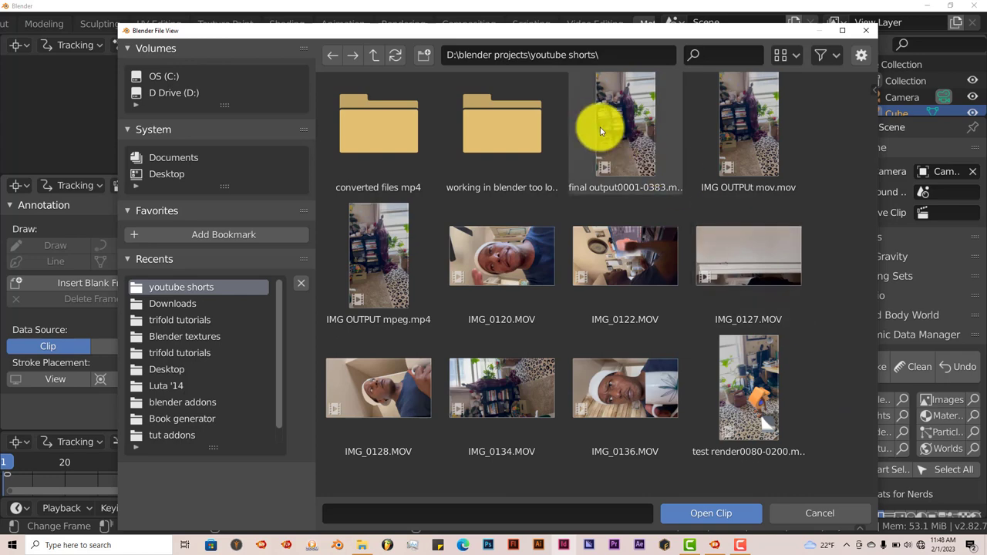
pyautogui.click(624, 124)
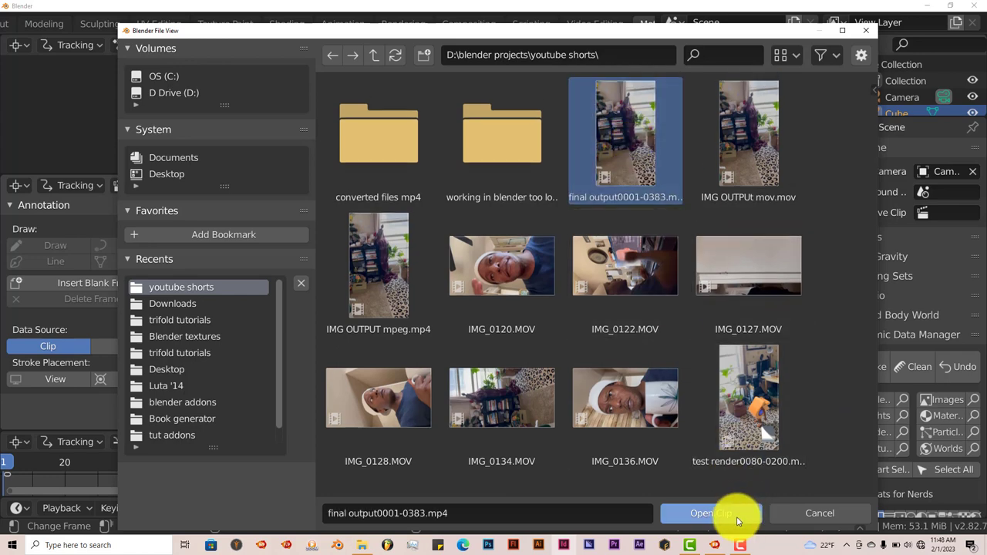
pyautogui.click(710, 511)
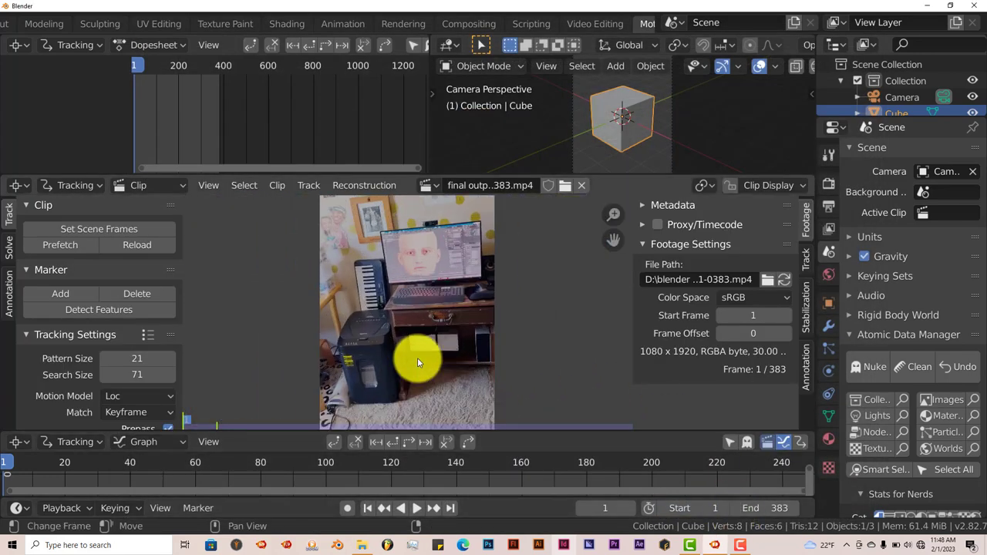